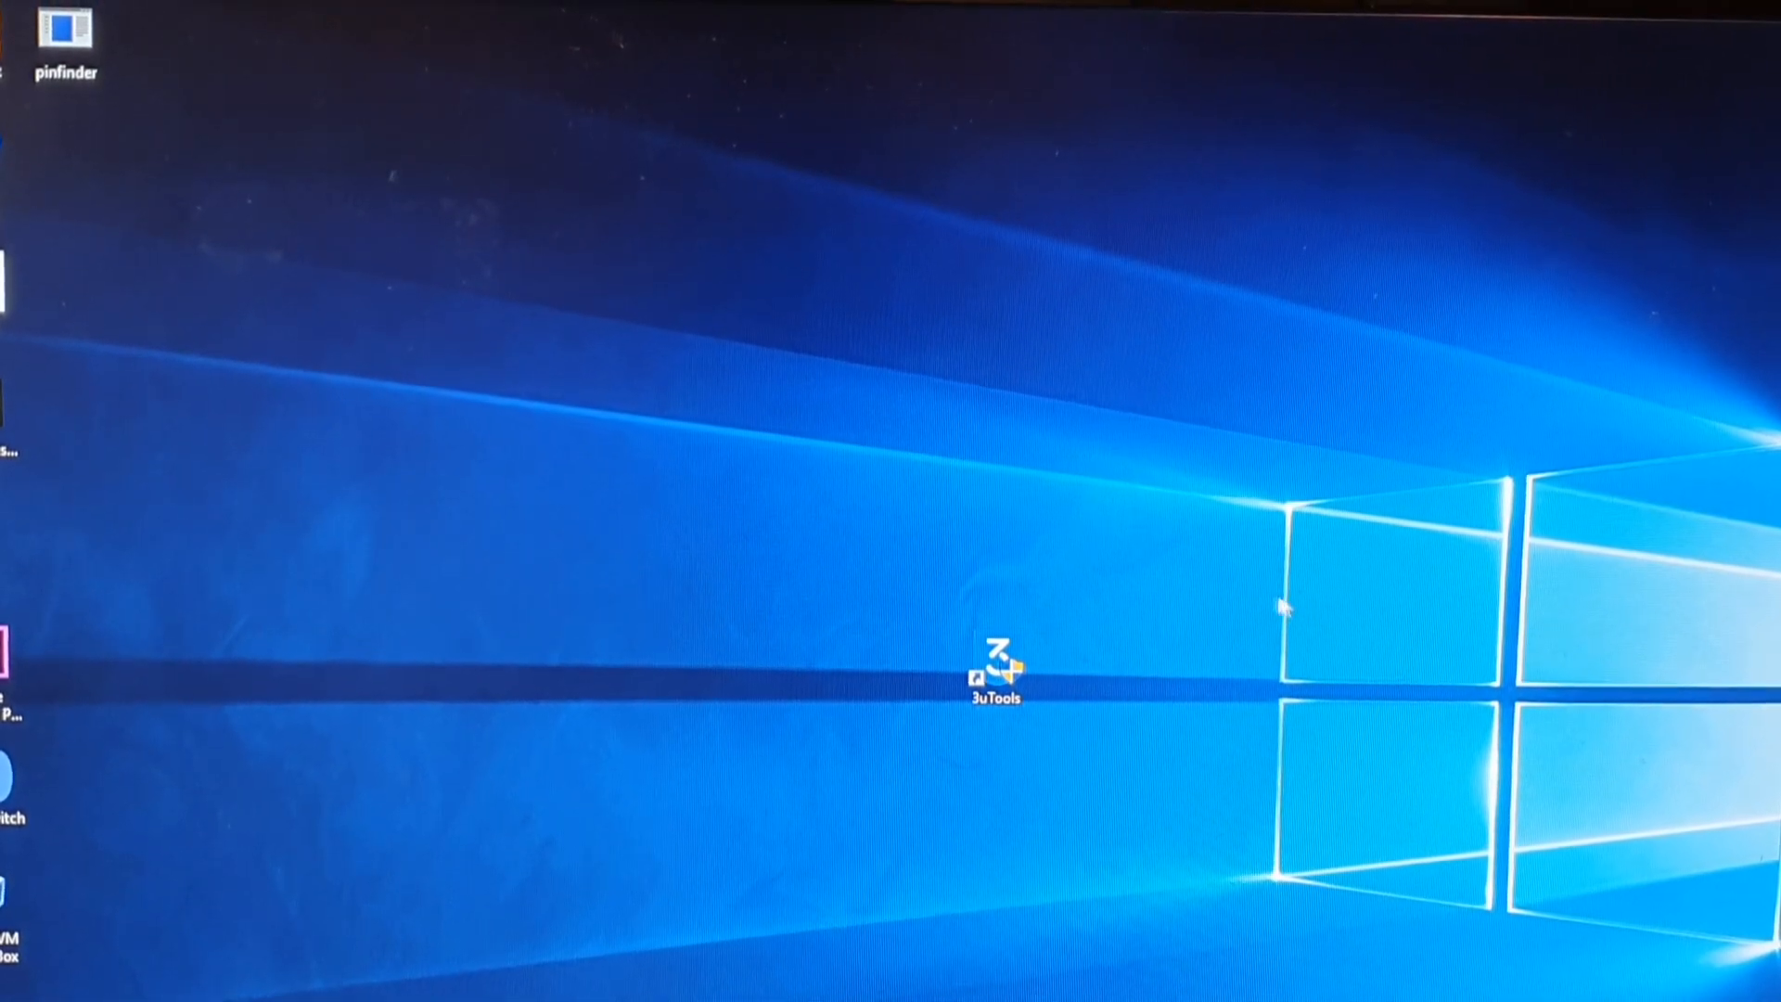
Step: Launch 3uTools from its desktop shortcut, bringing up the permission prompt
left_click(994, 659)
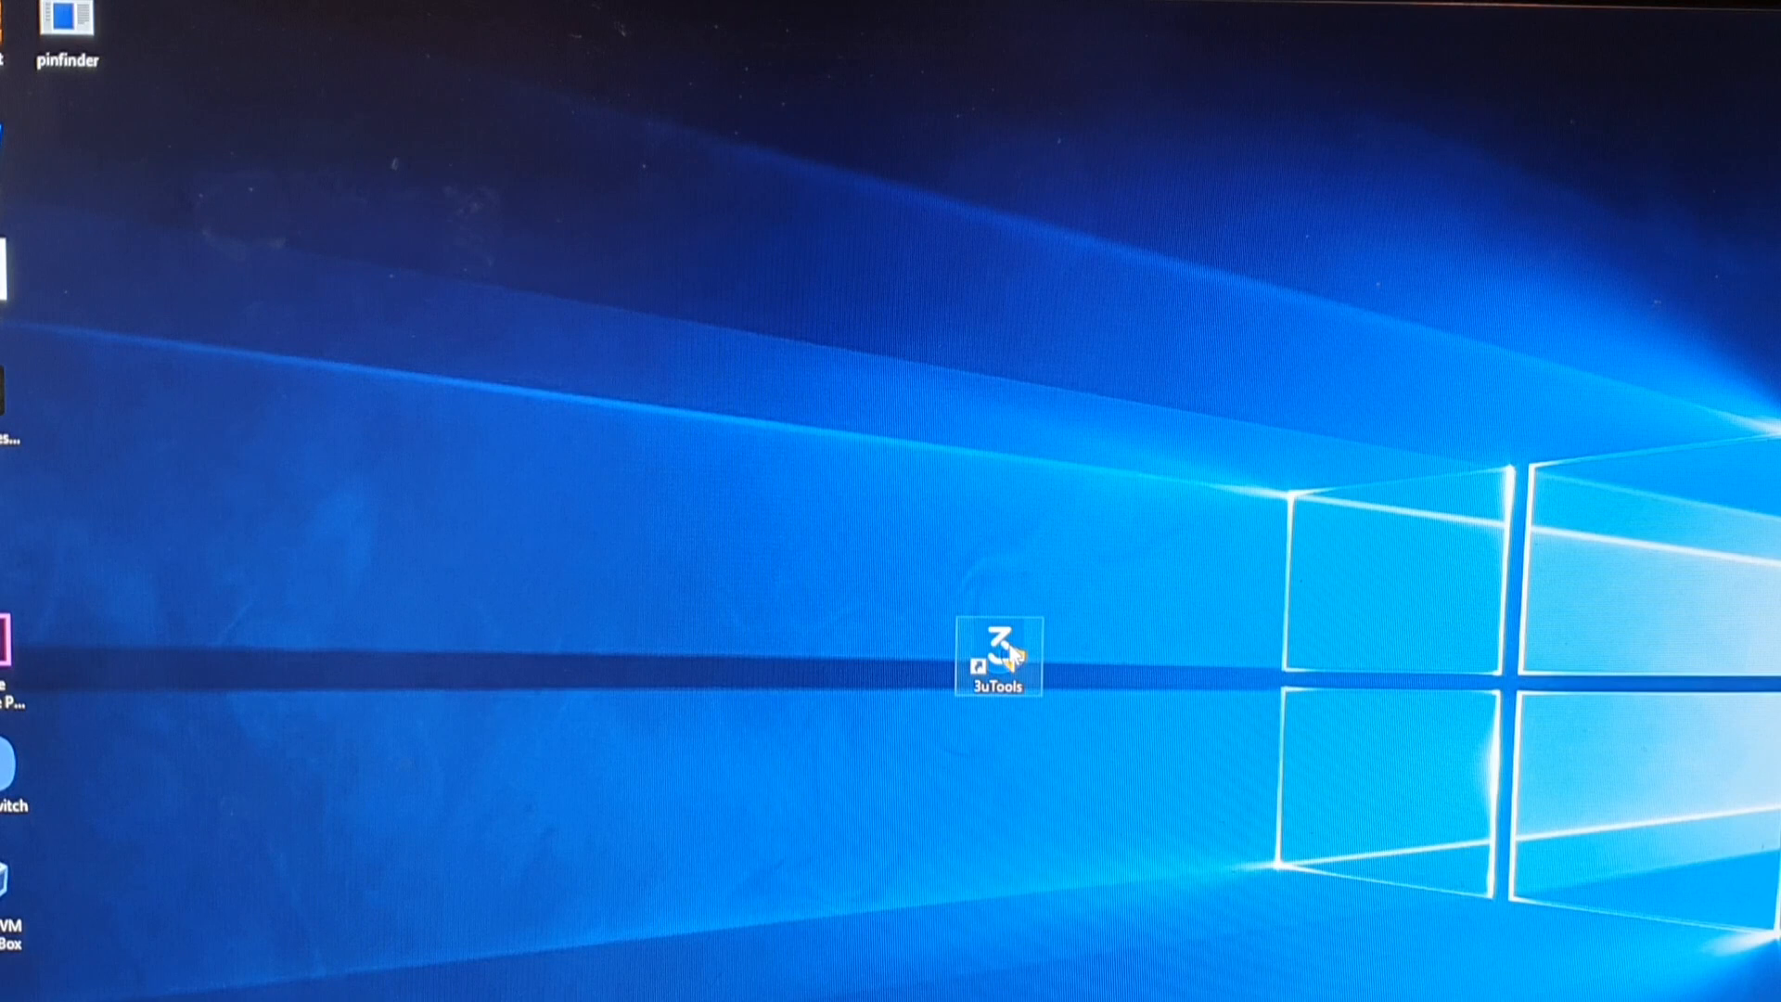
double_click(1000, 647)
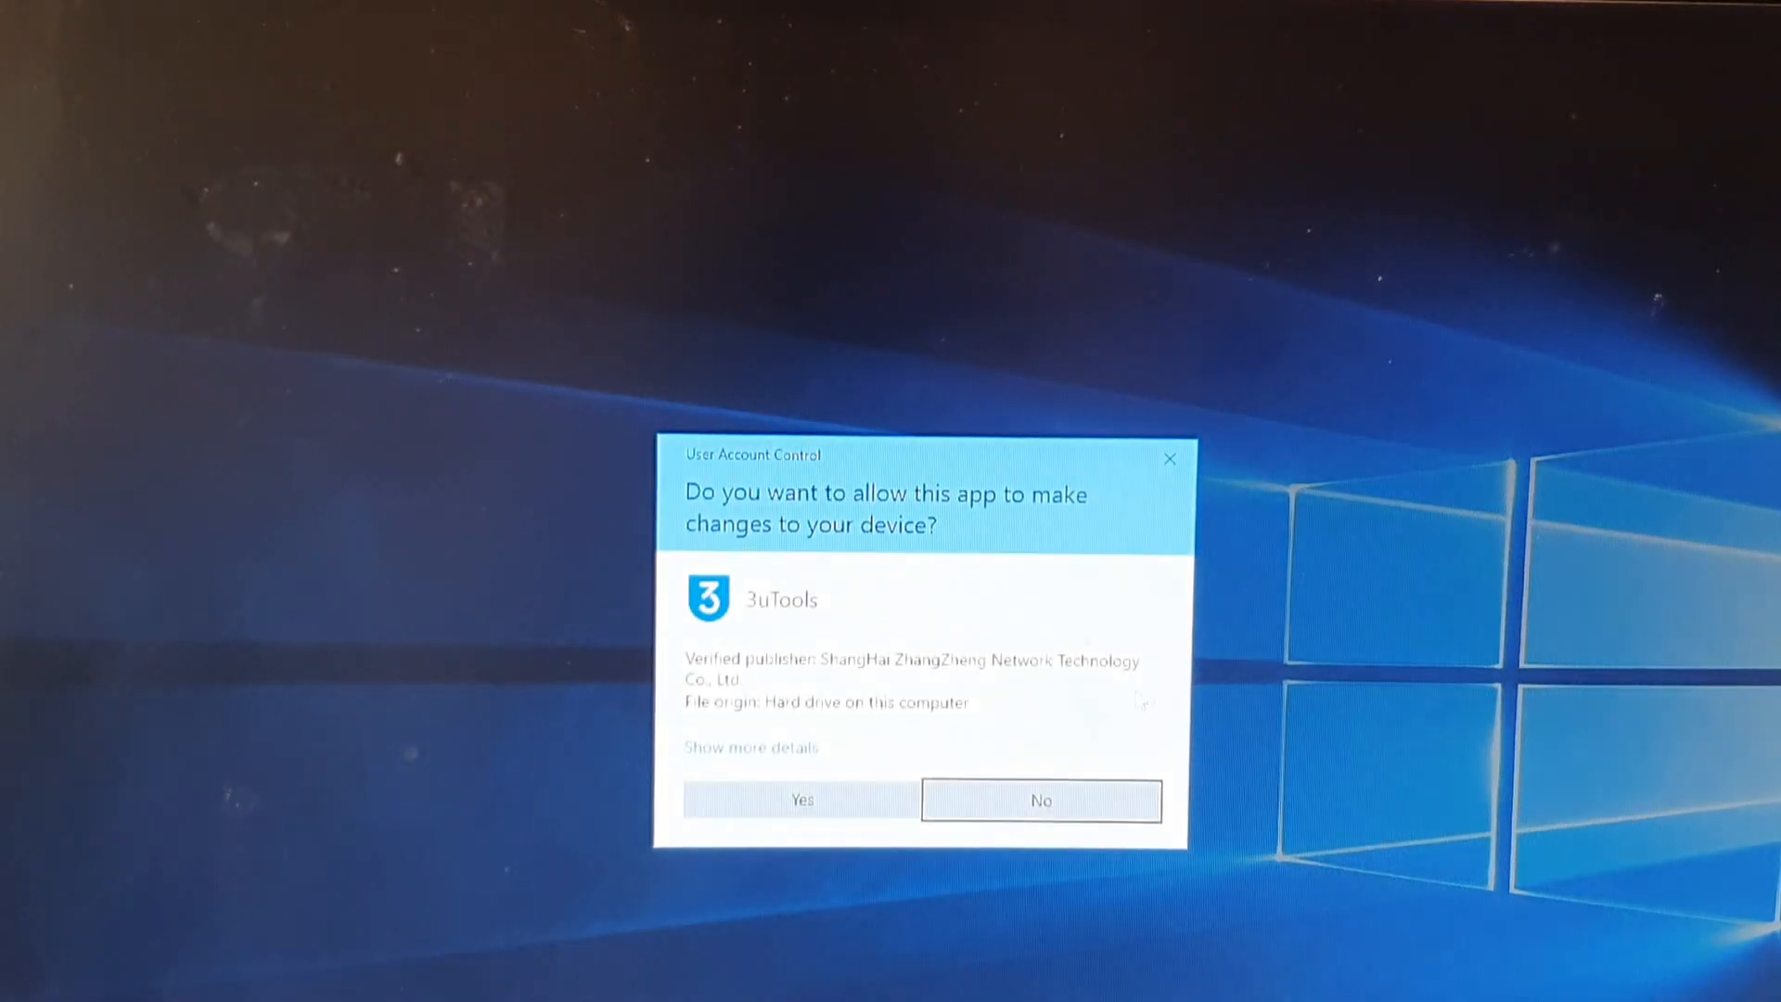
Step: Allow 3uTools to make changes and show the Toolbox of iPhone utilities
left_click(800, 800)
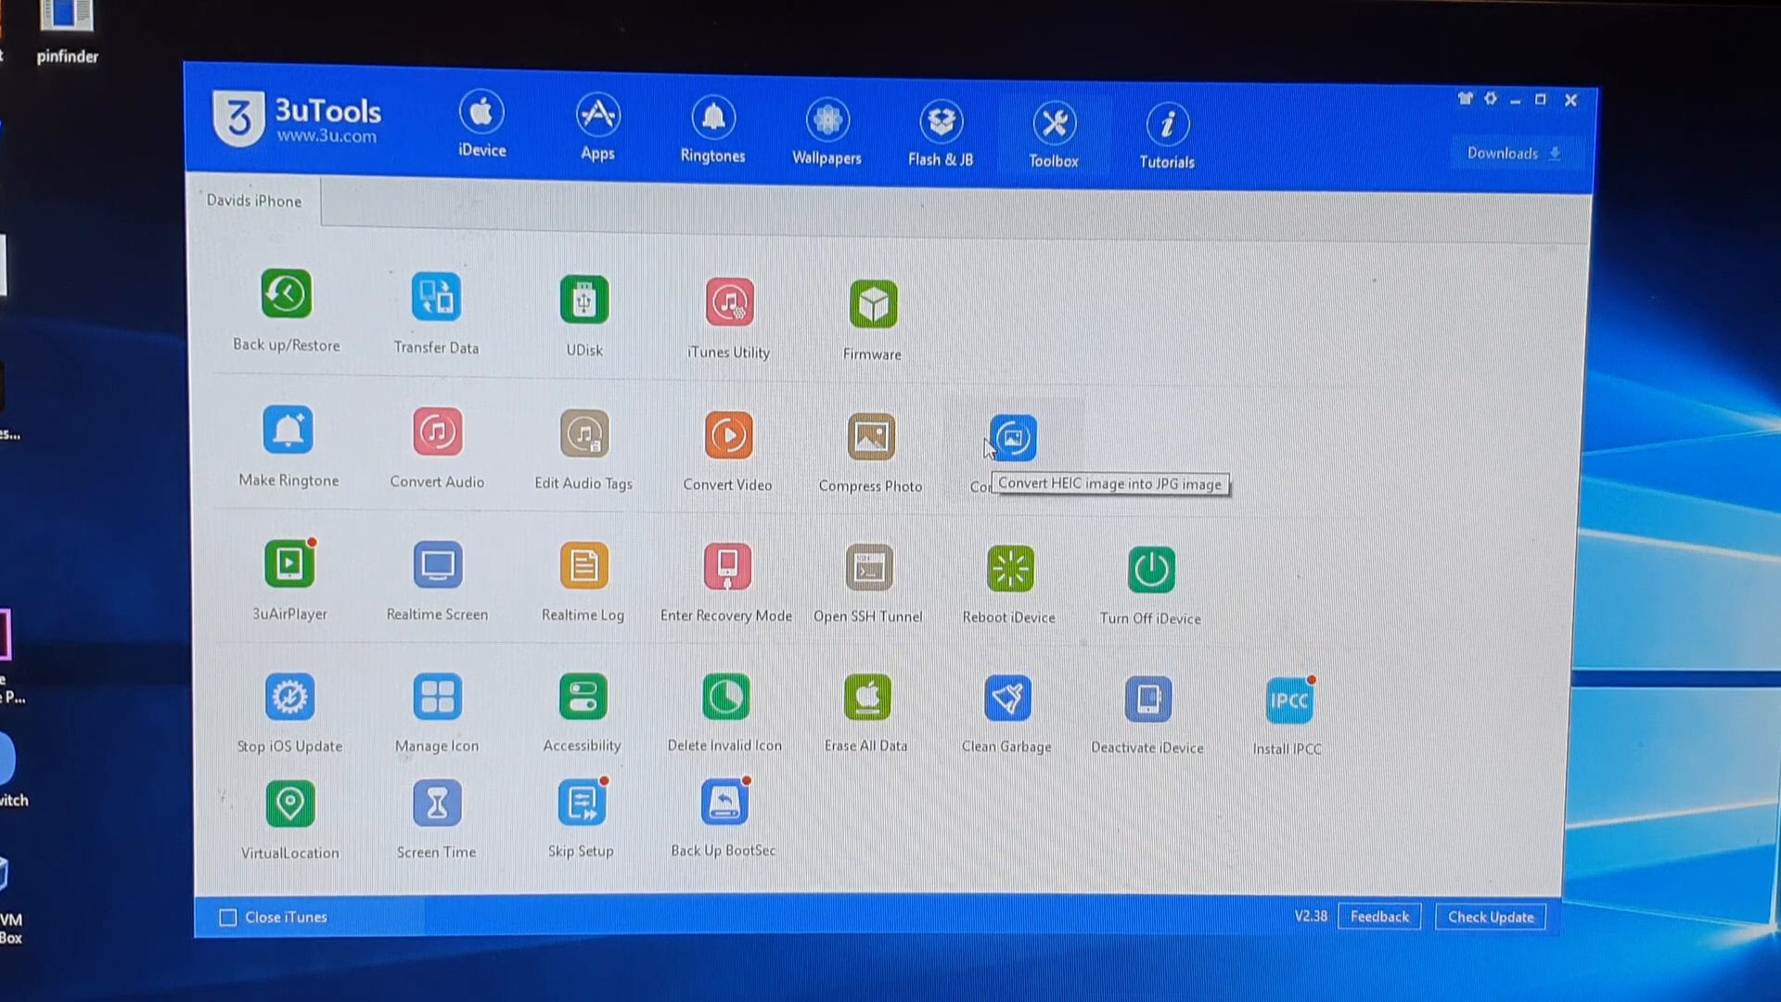
mouse_move(443, 234)
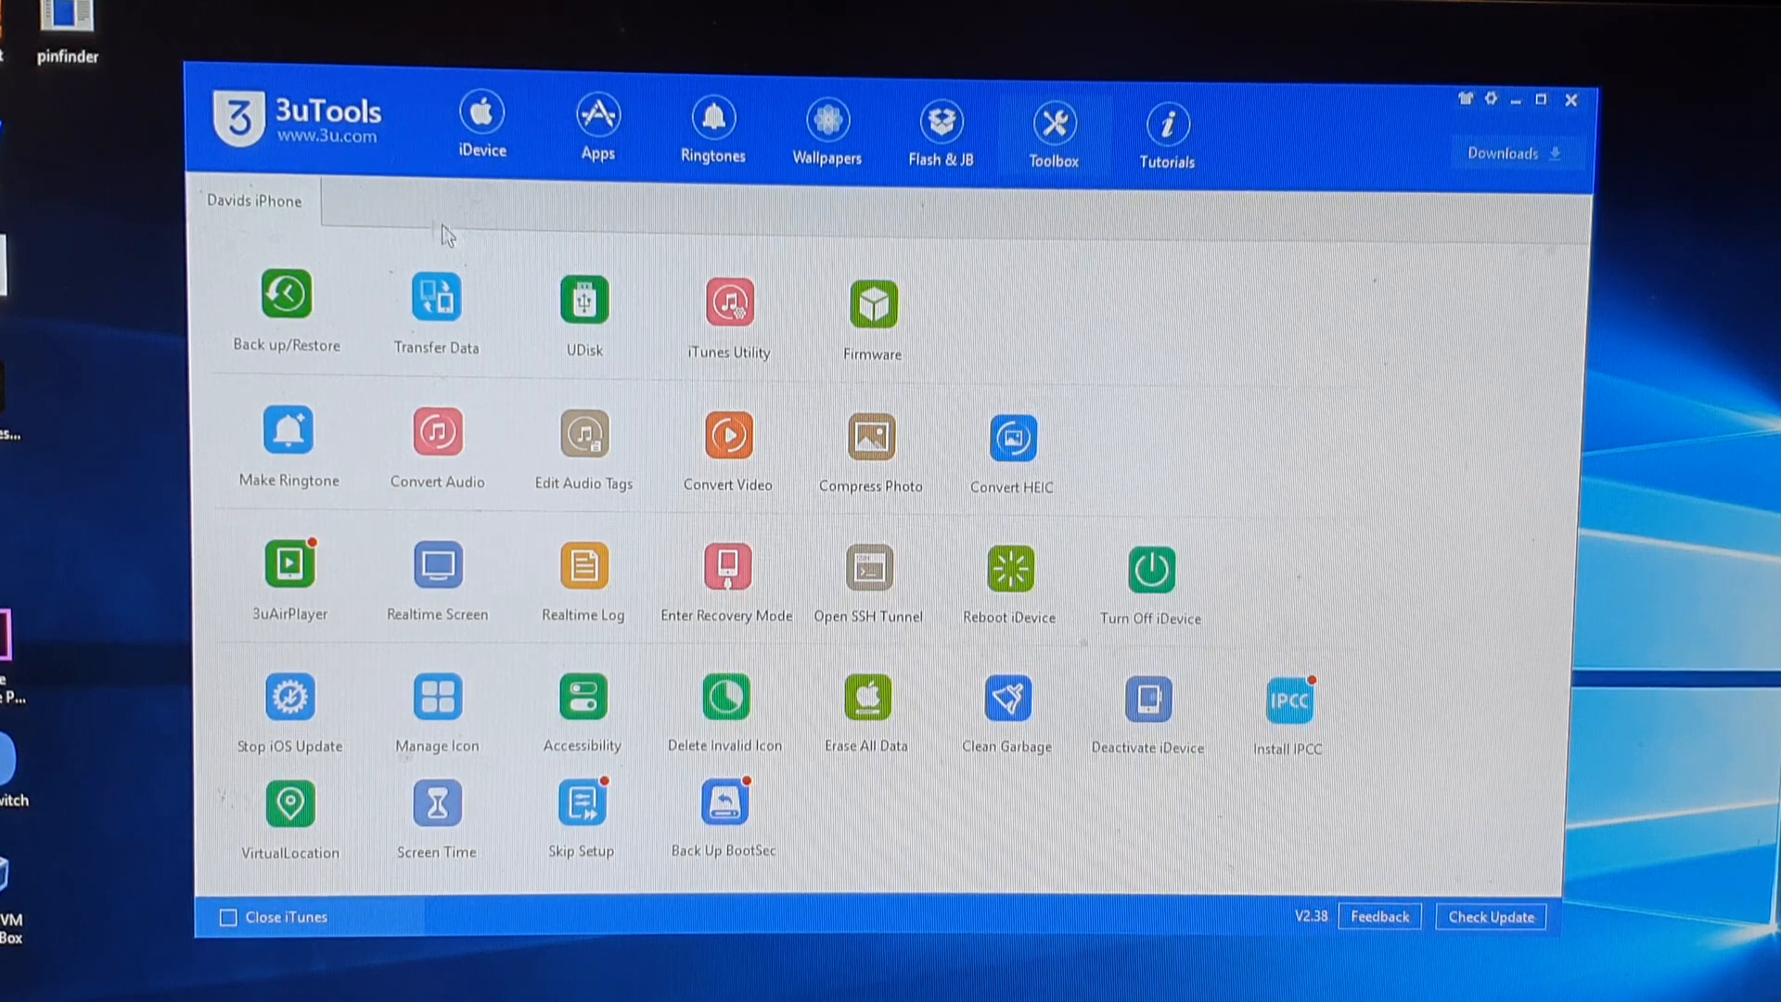
left_click(482, 122)
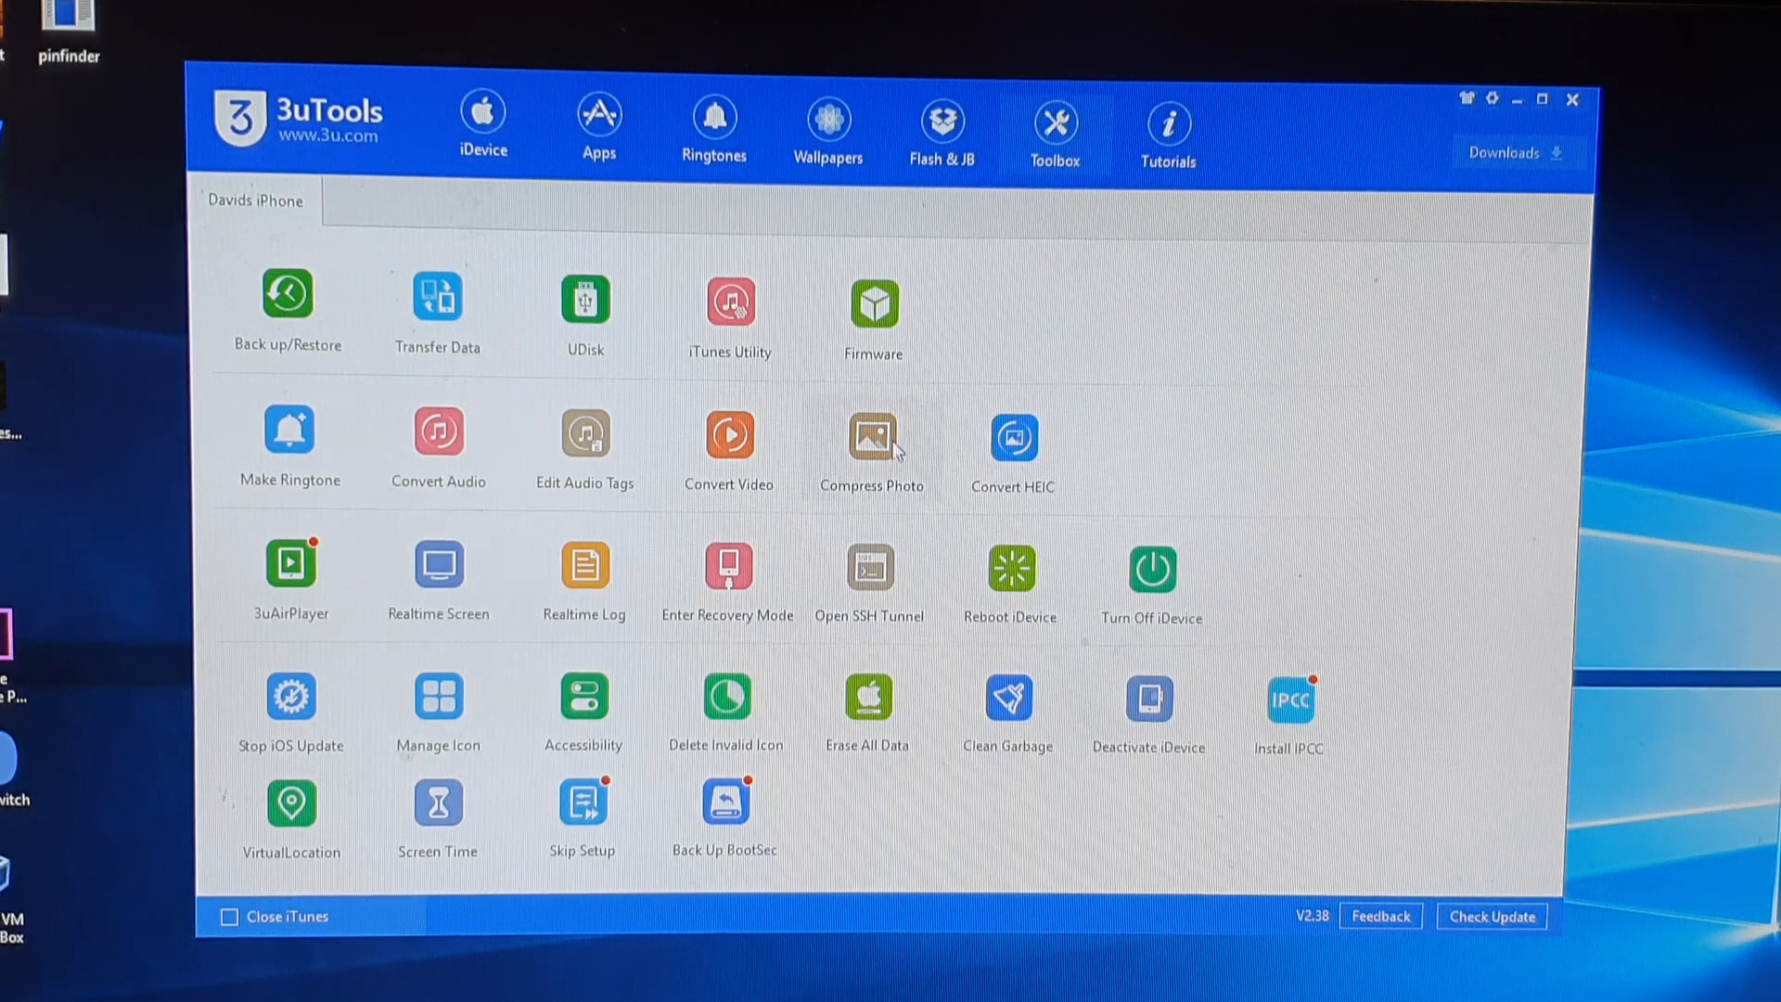
mouse_move(879, 391)
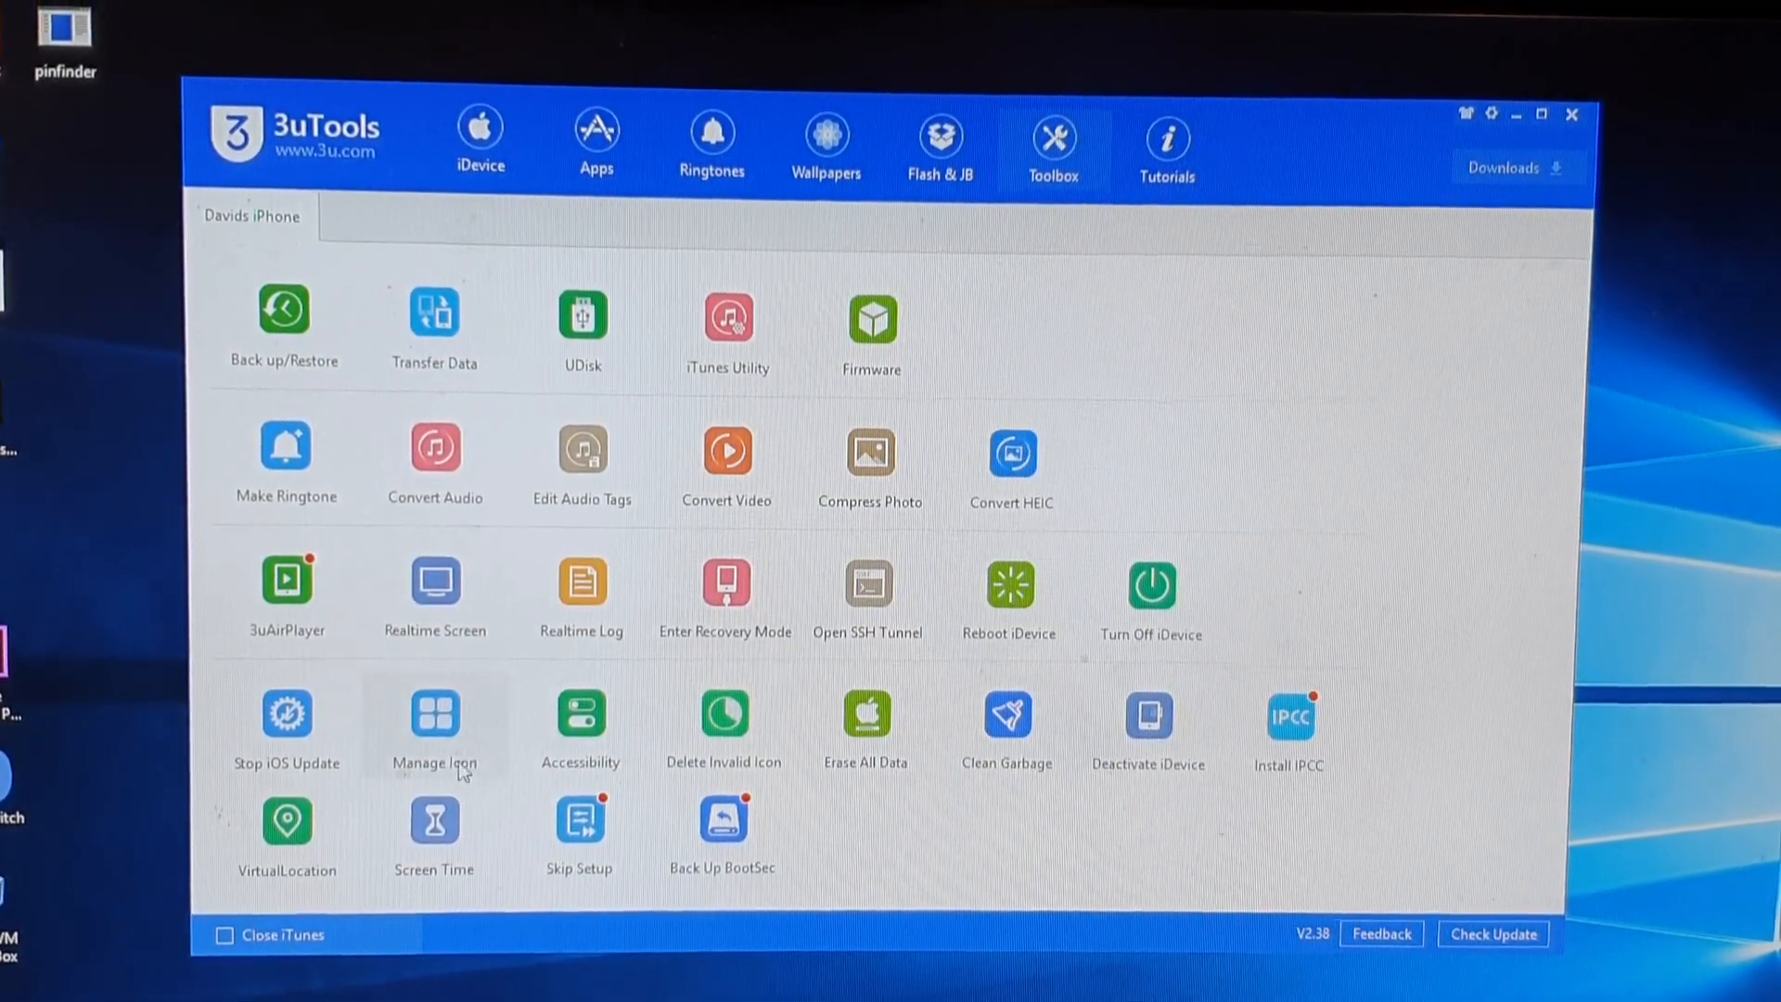
mouse_move(286, 822)
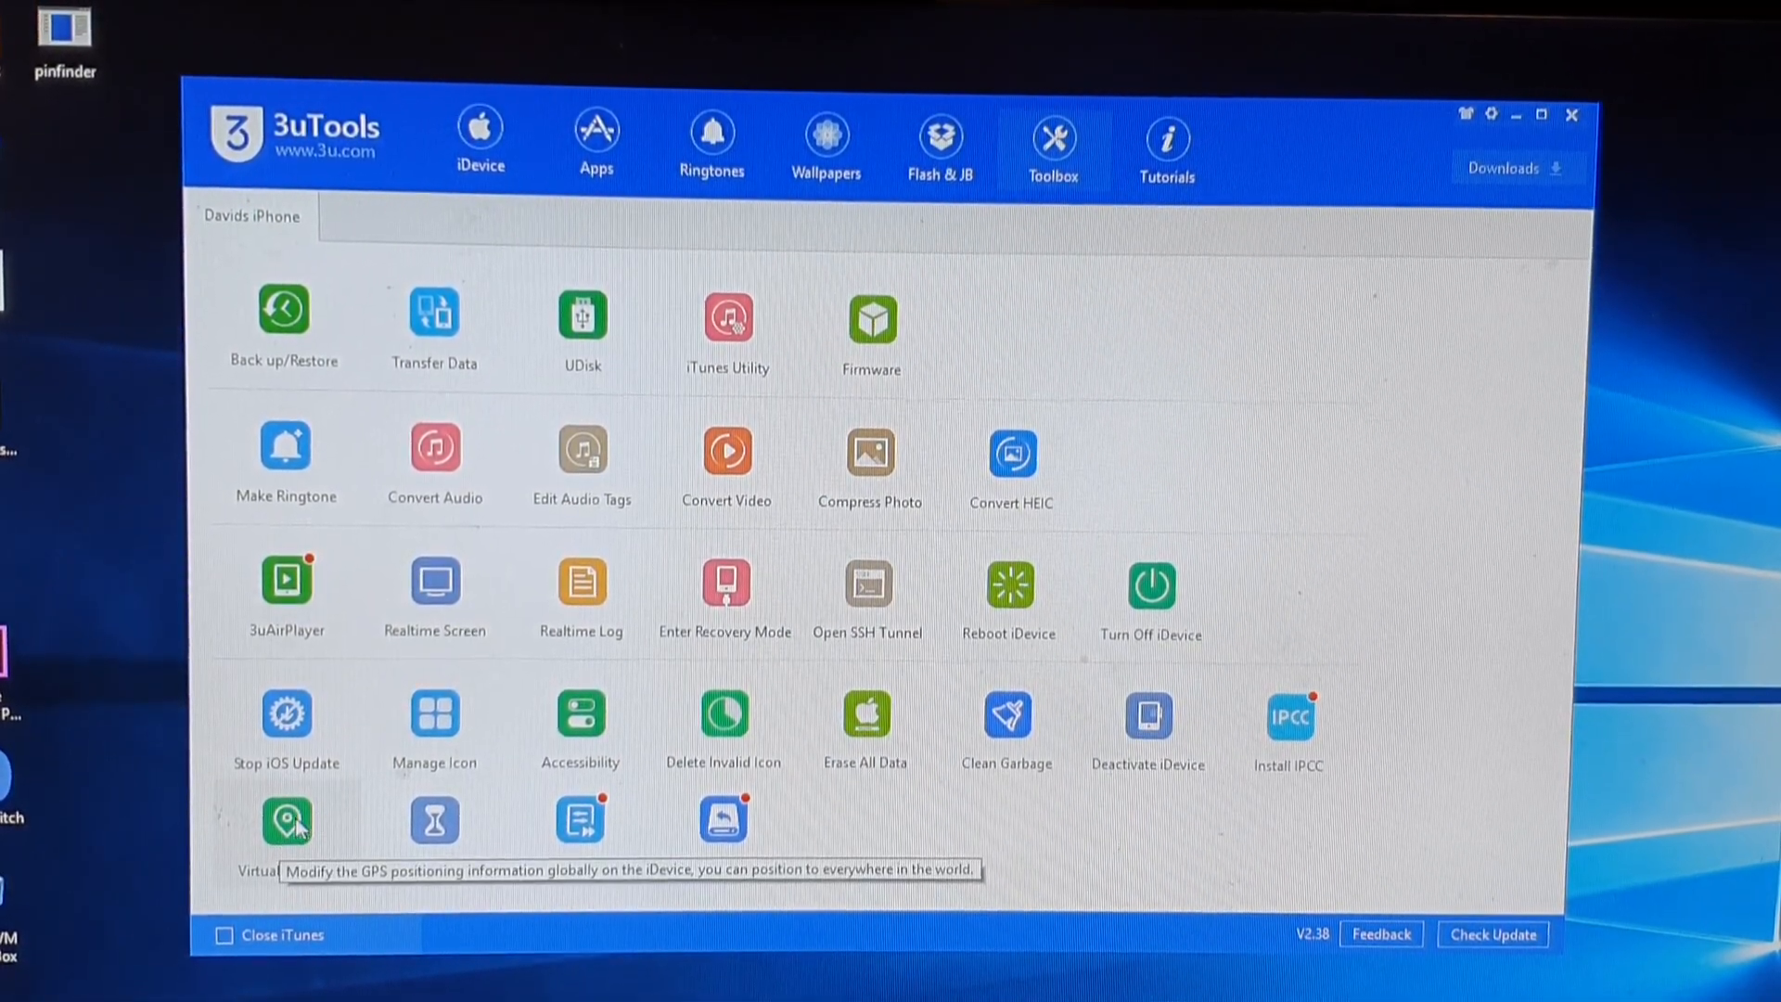
Step: Start VirtualLocation and launch the browser to look up coordinates
left_click(288, 820)
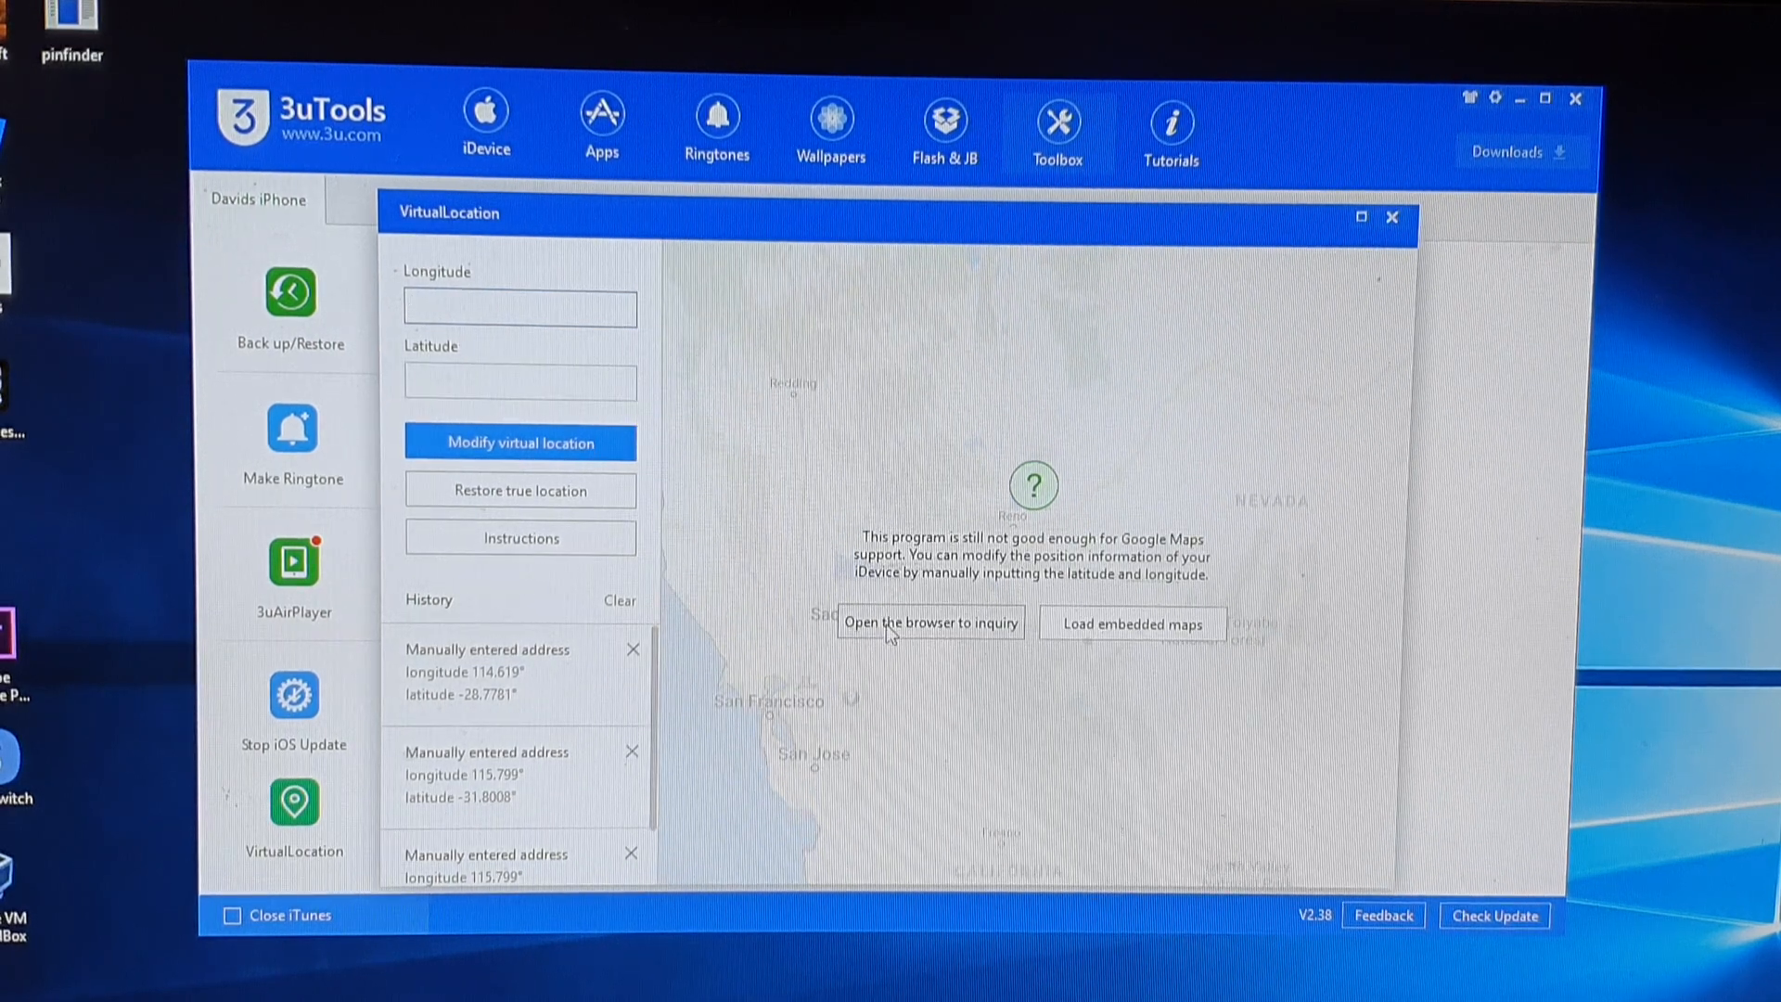
mouse_move(915, 635)
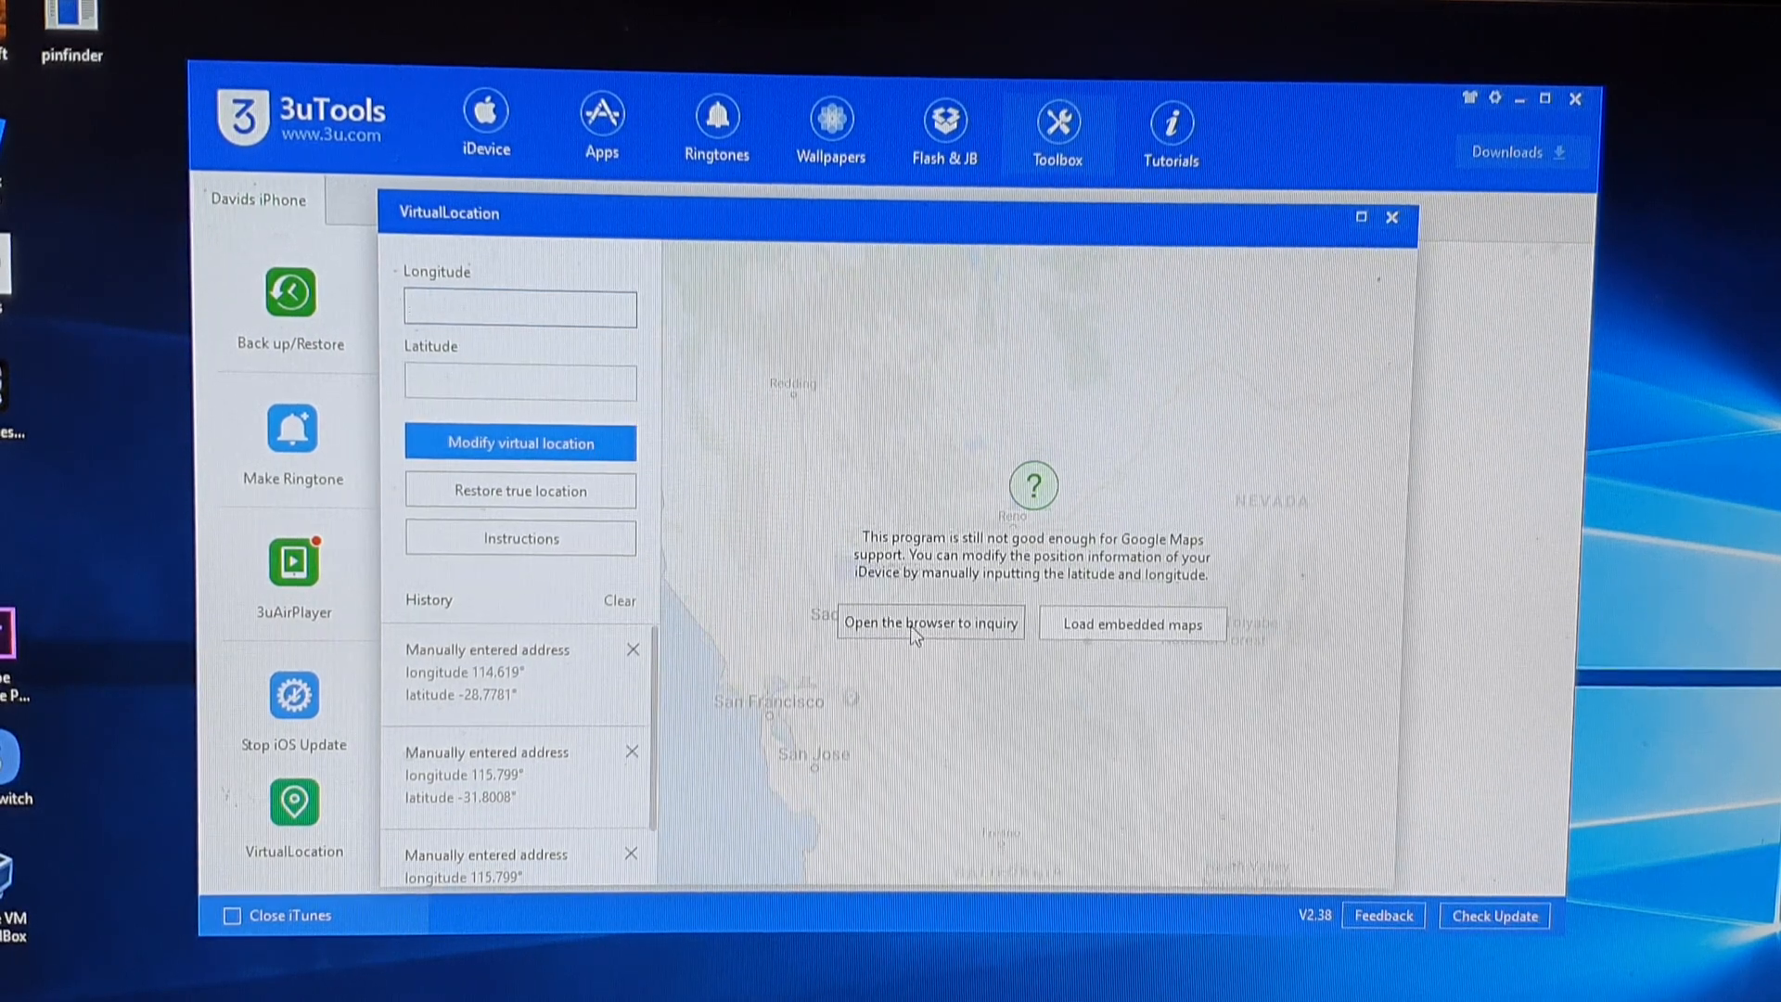
left_click(517, 306)
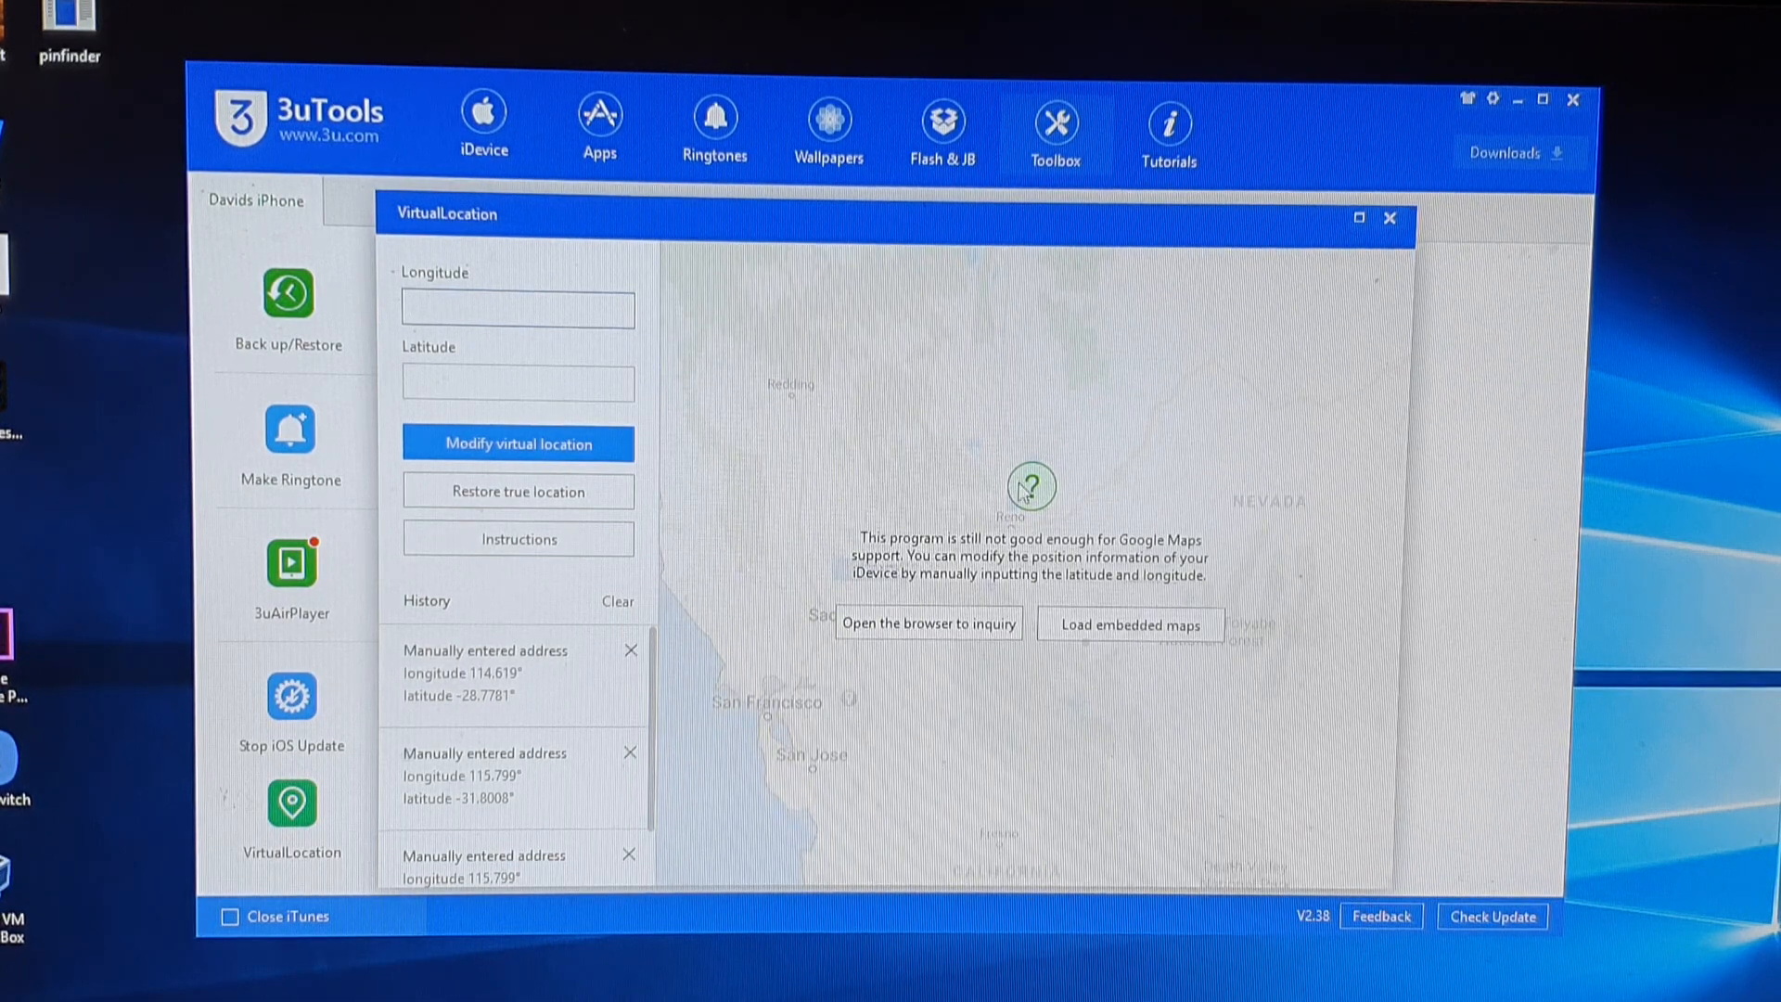
mouse_move(929, 509)
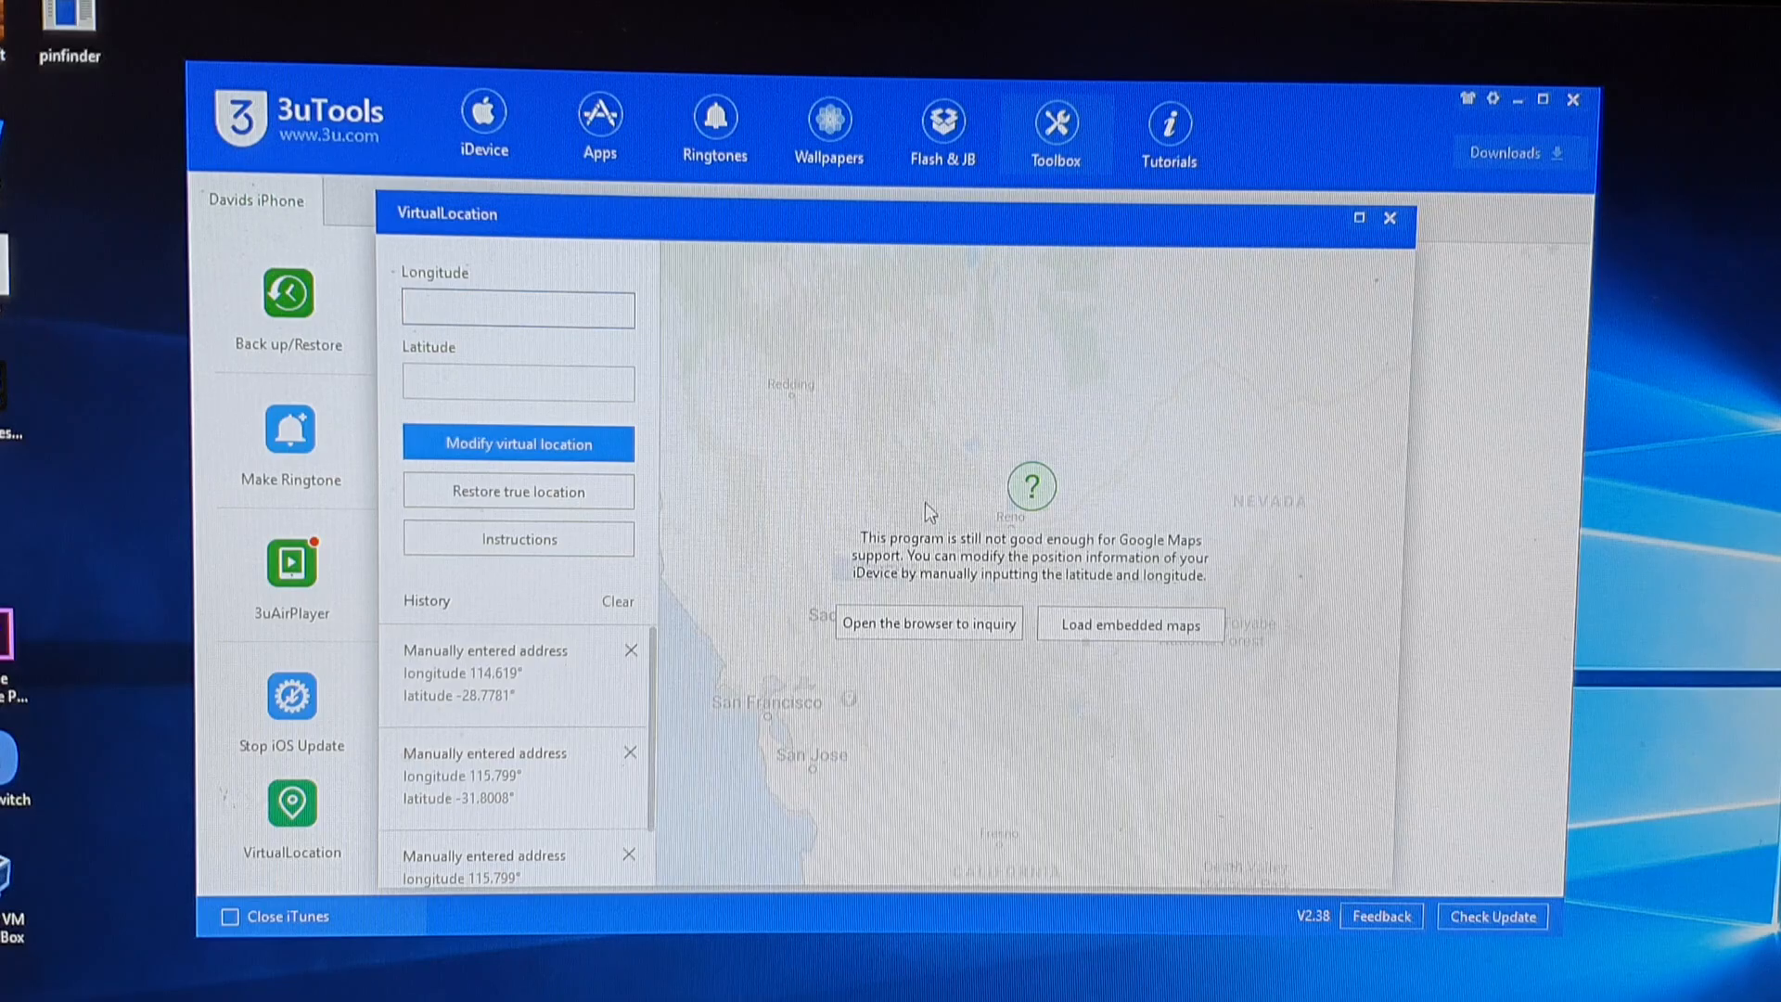
Step: Pin a spot on Johnston St in Geraldton and select its coordinates in Google Maps
left_click(928, 623)
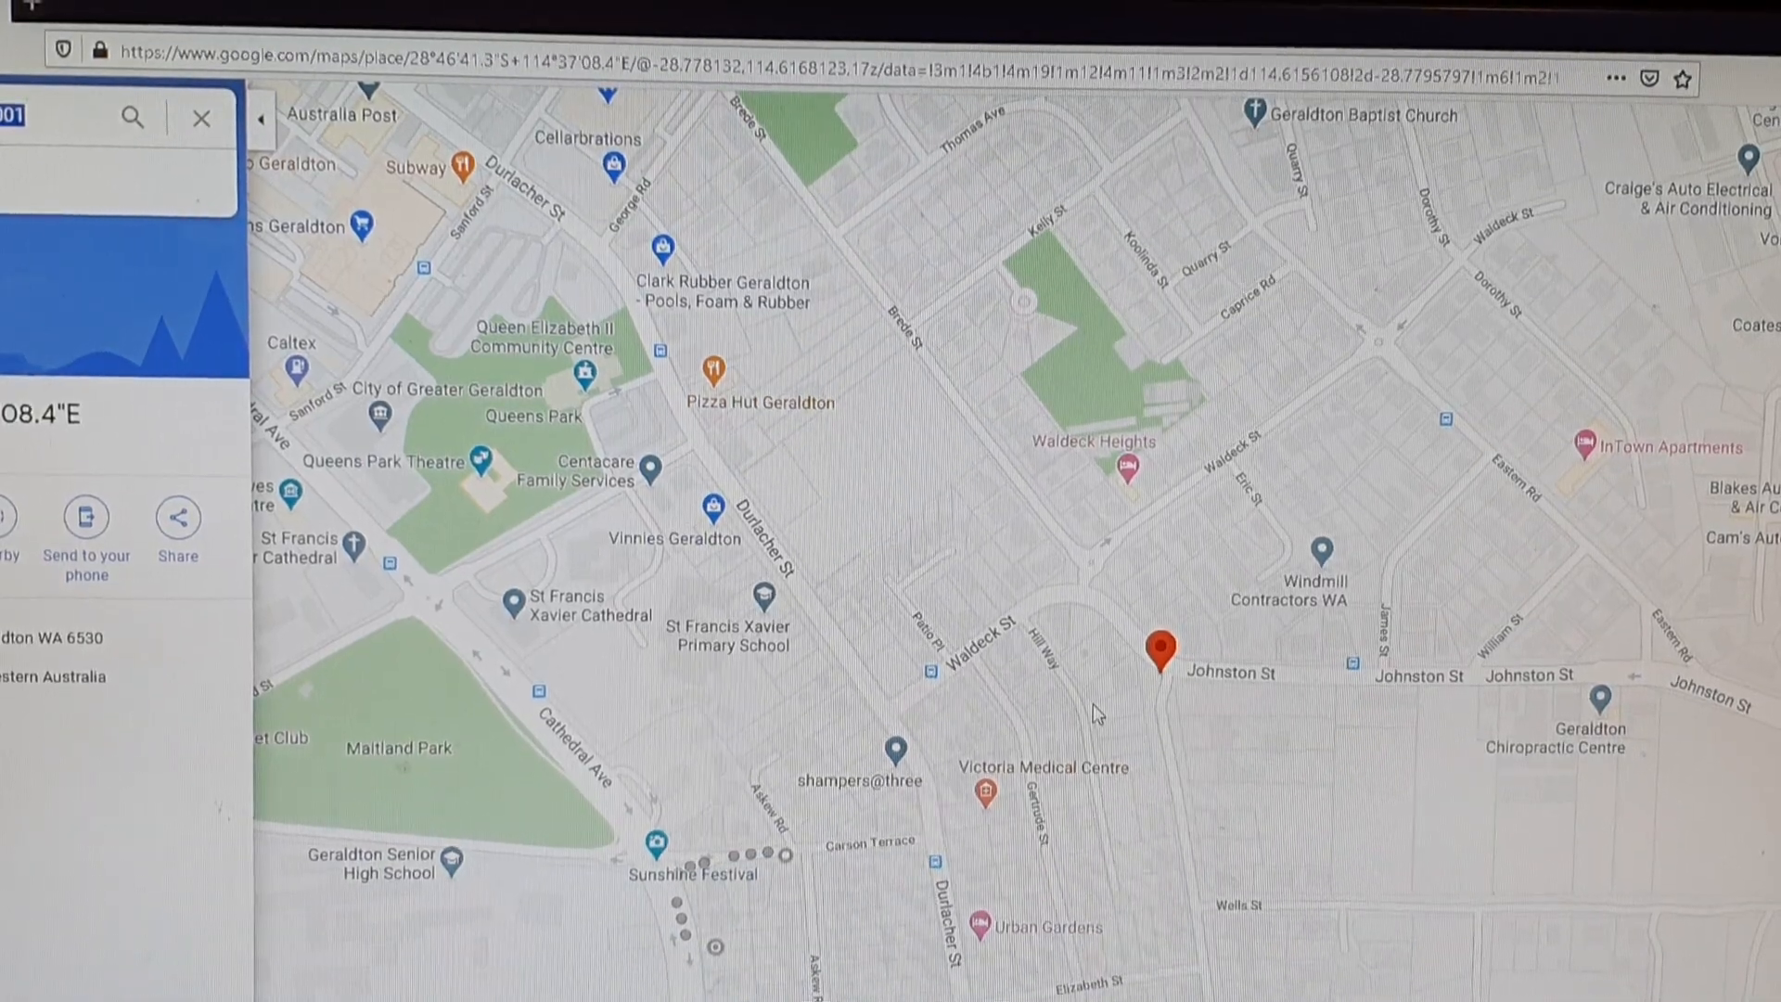
left_click(39, 128)
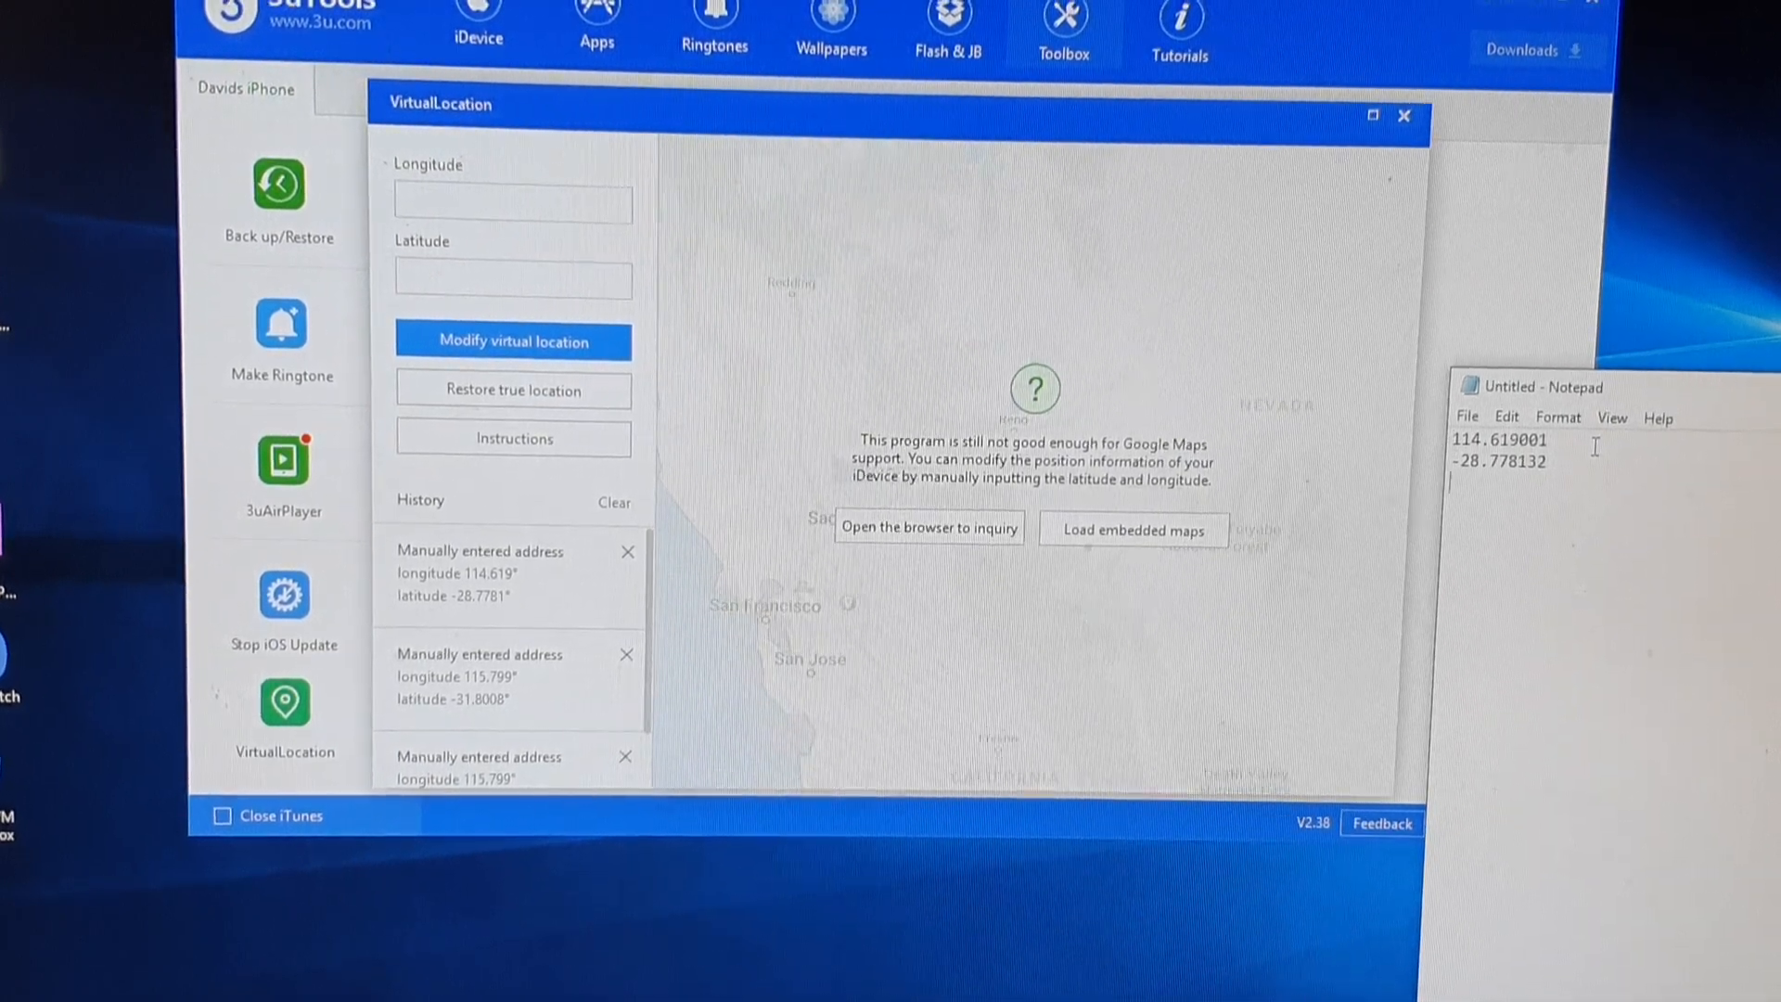
Step: Apply longitude 114.619001 and latitude -28.778132 as the iPhone's virtual location
right_click(1499, 447)
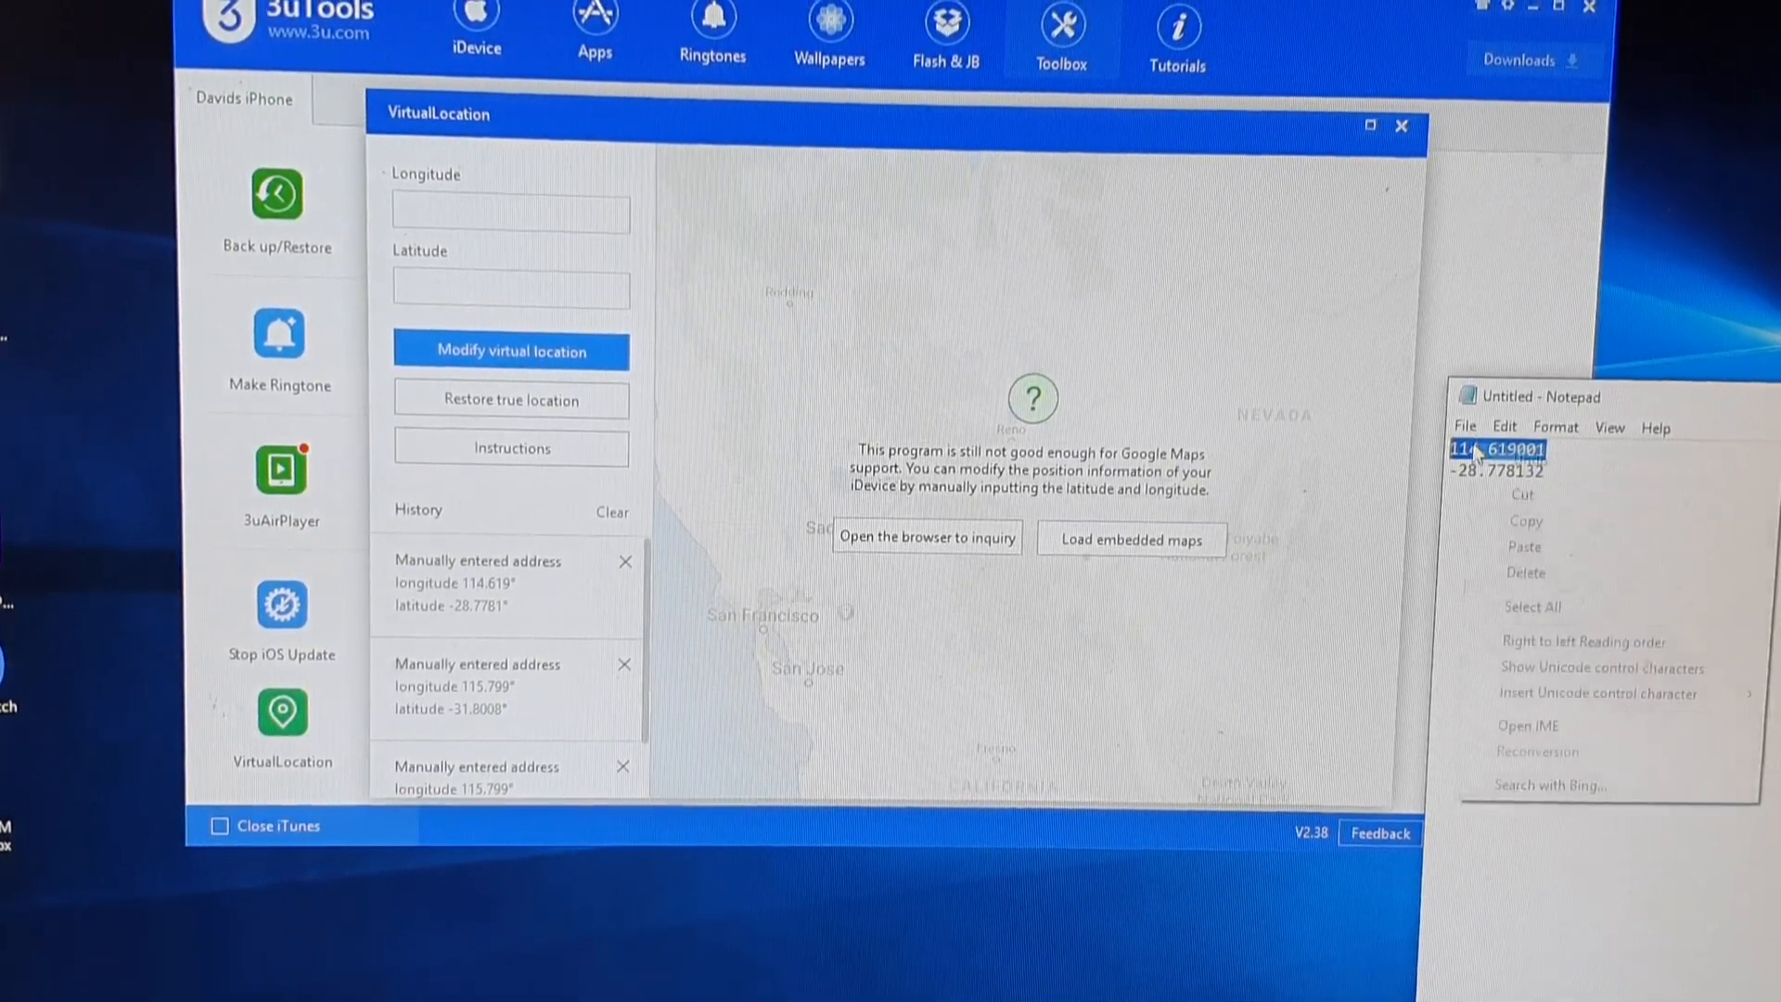
right_click(509, 213)
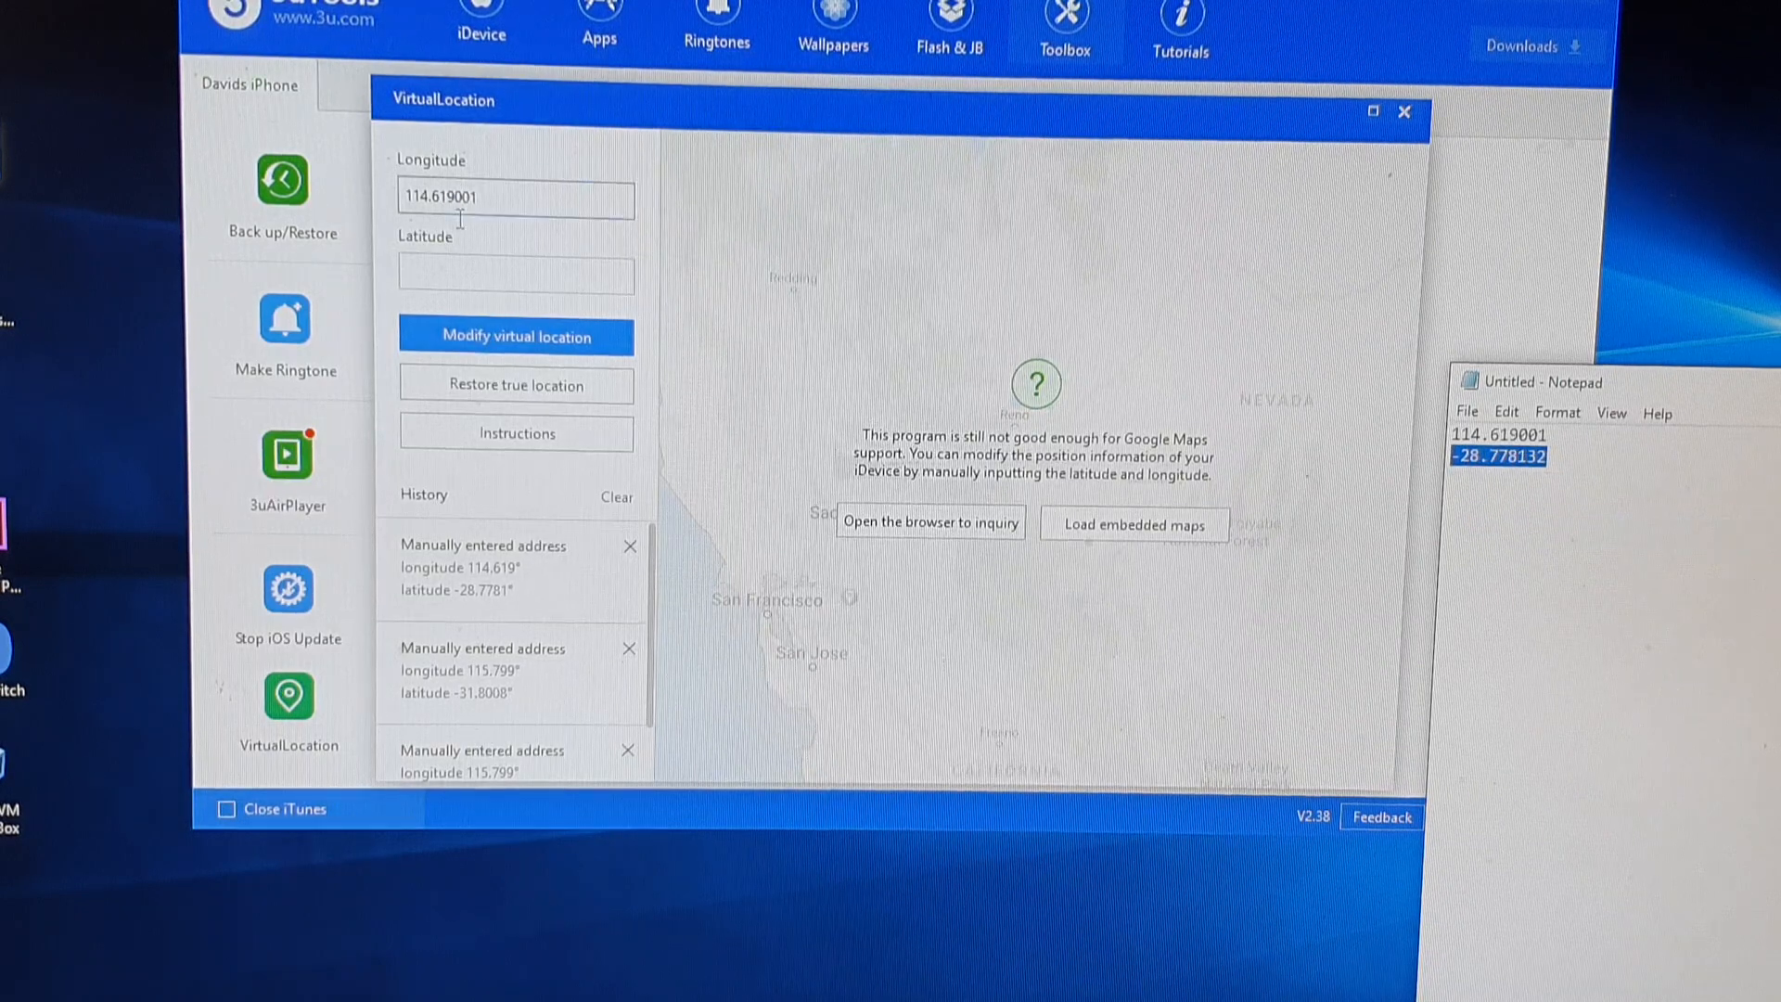
type("-28.778132")
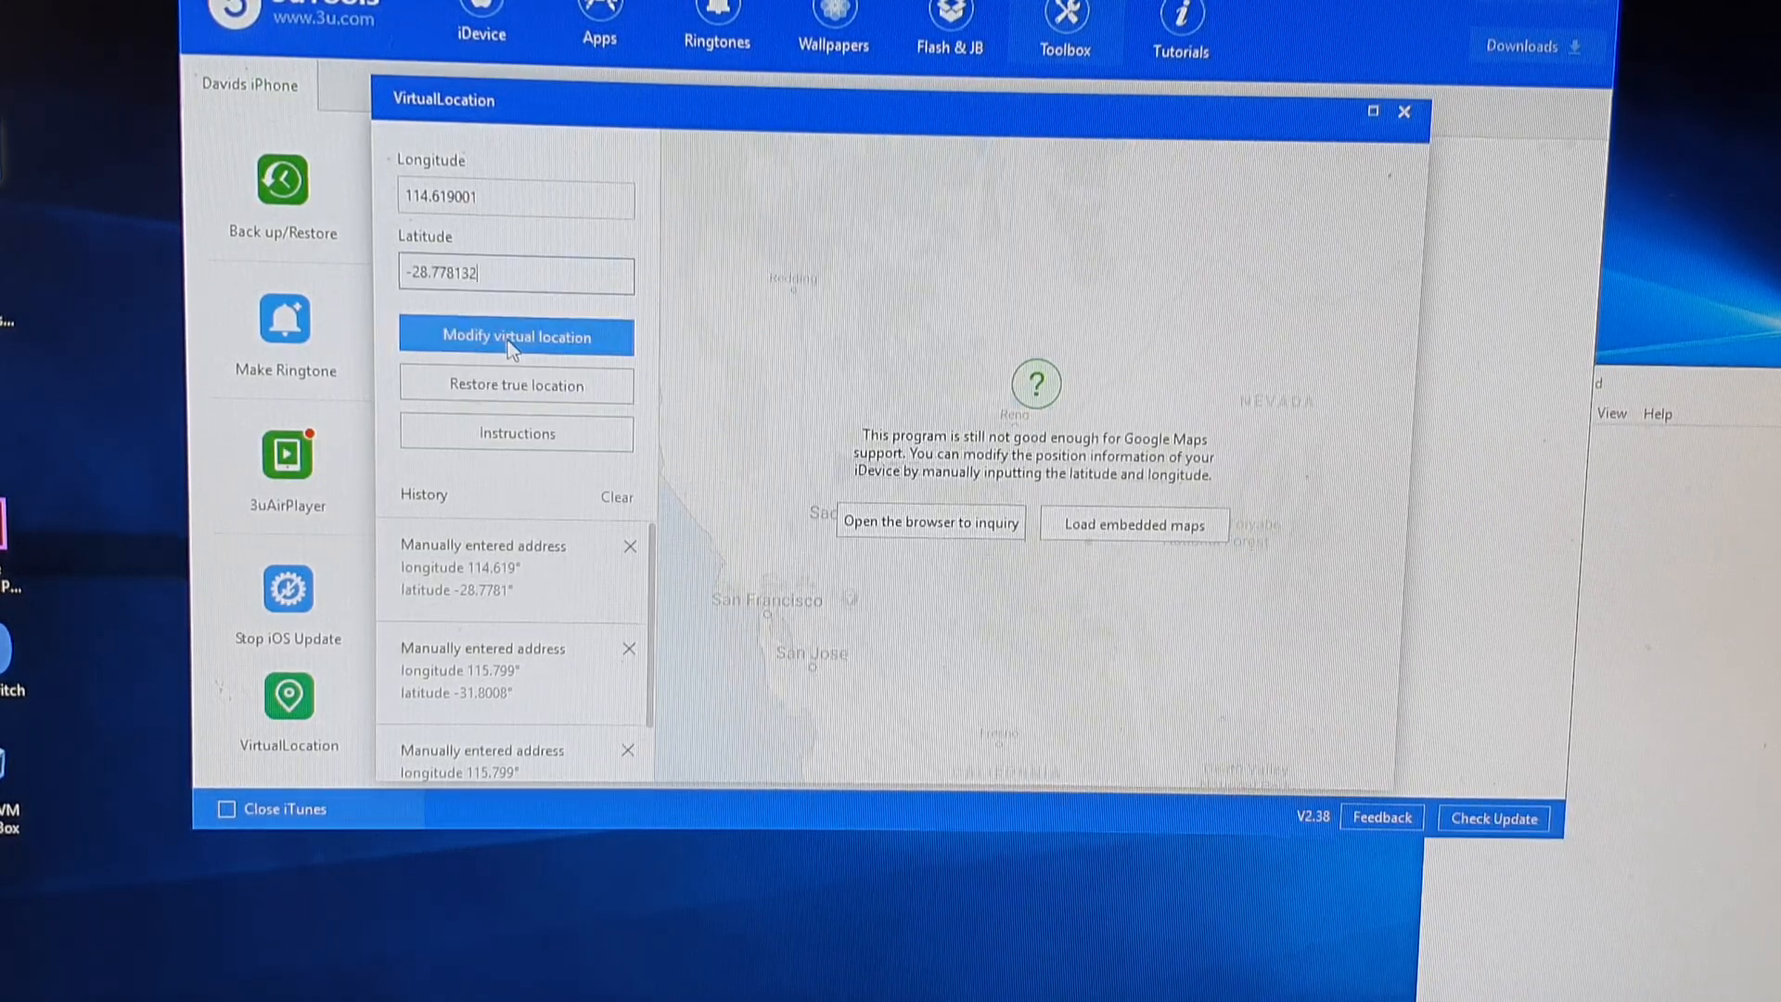
left_click(515, 335)
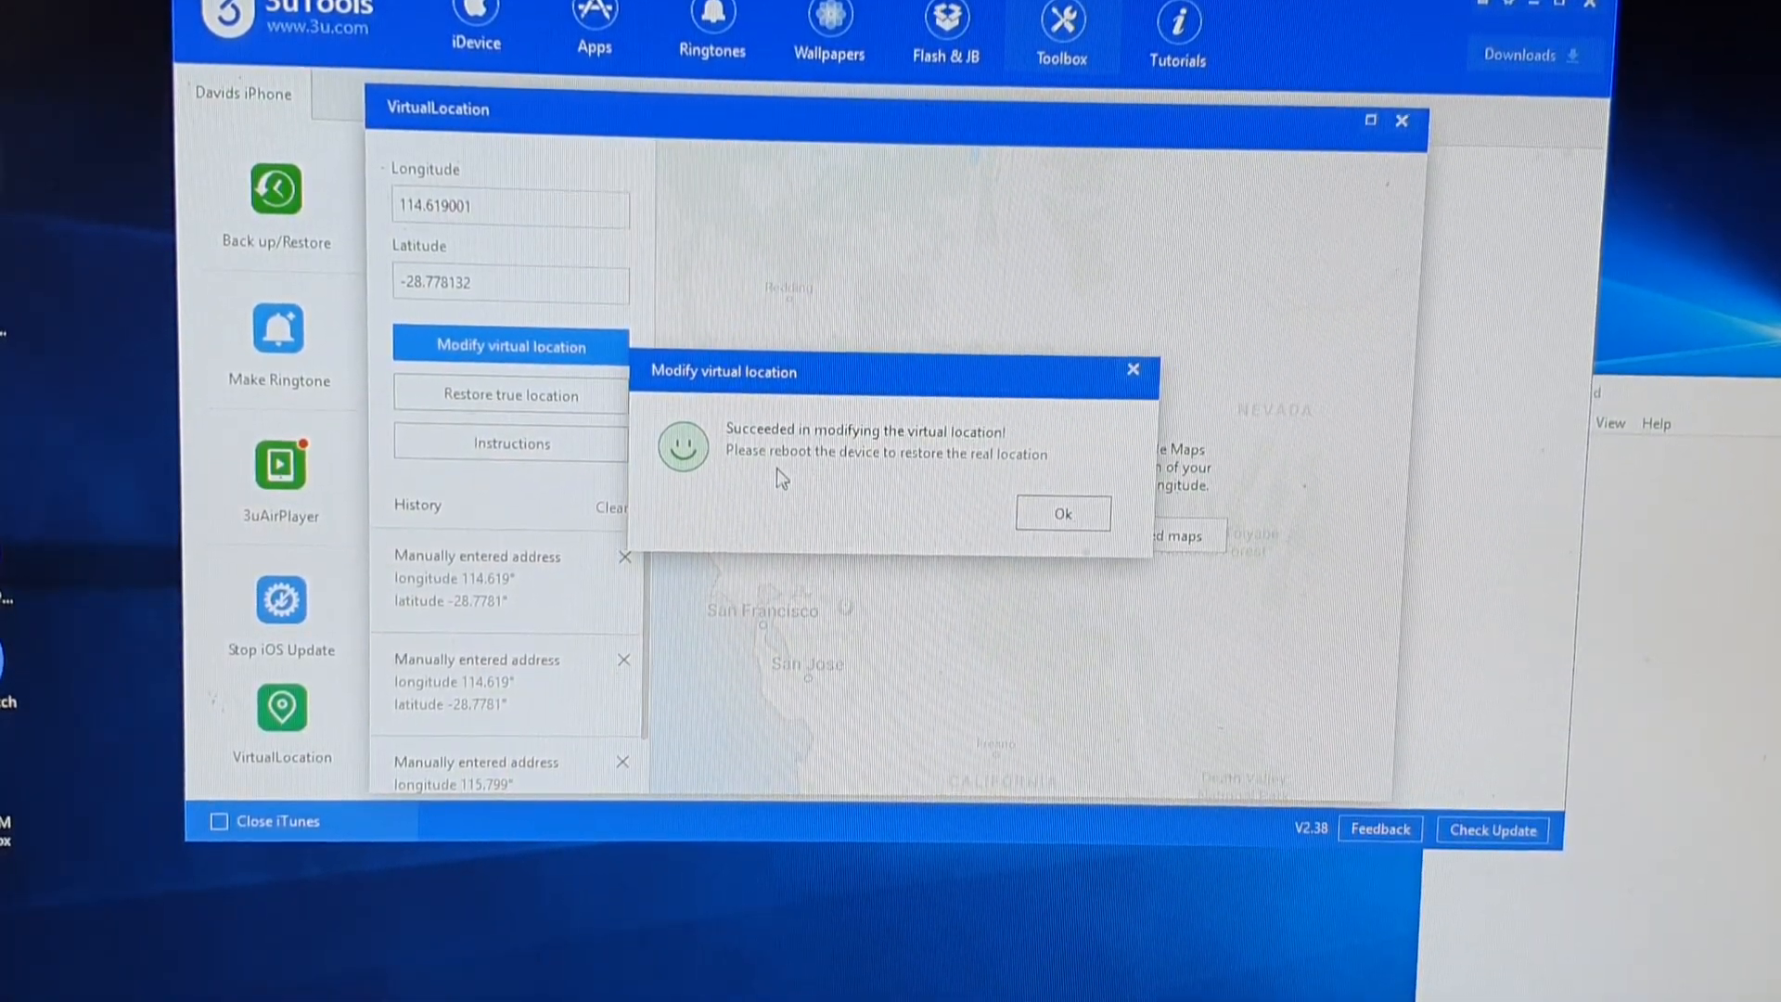
Step: Acknowledge the success message and check the location in Google Maps on the iPhone
left_click(1061, 514)
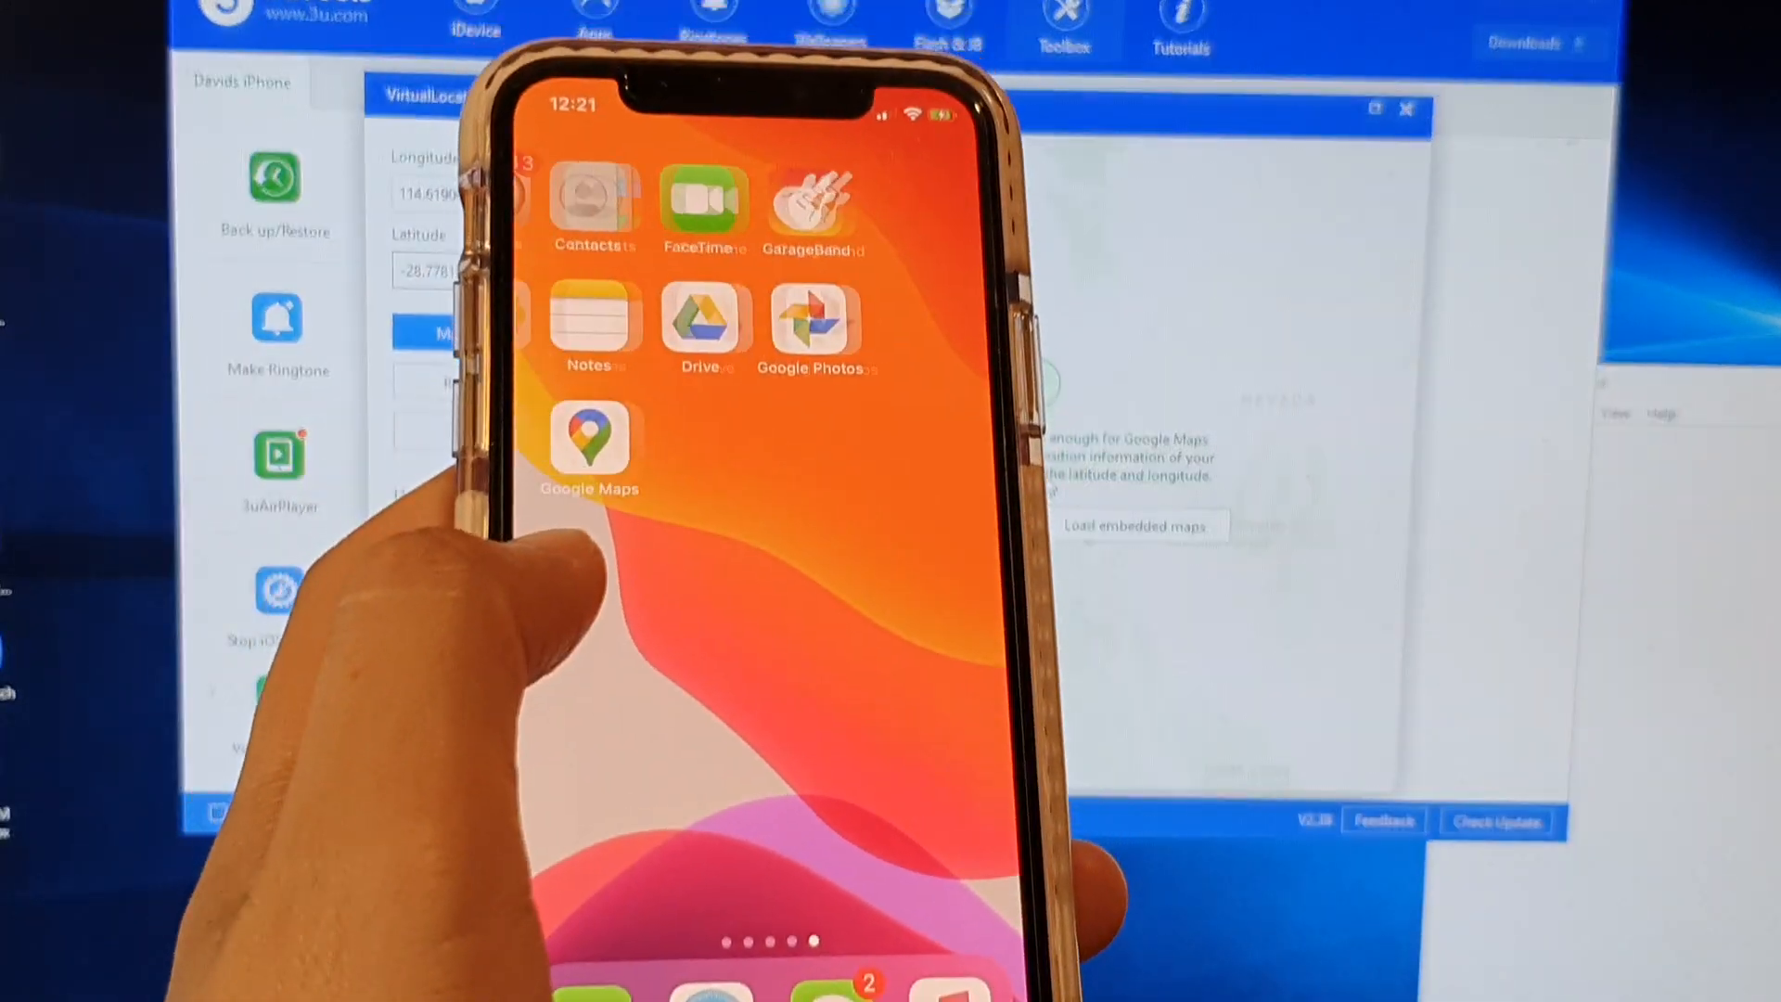
left_click(590, 441)
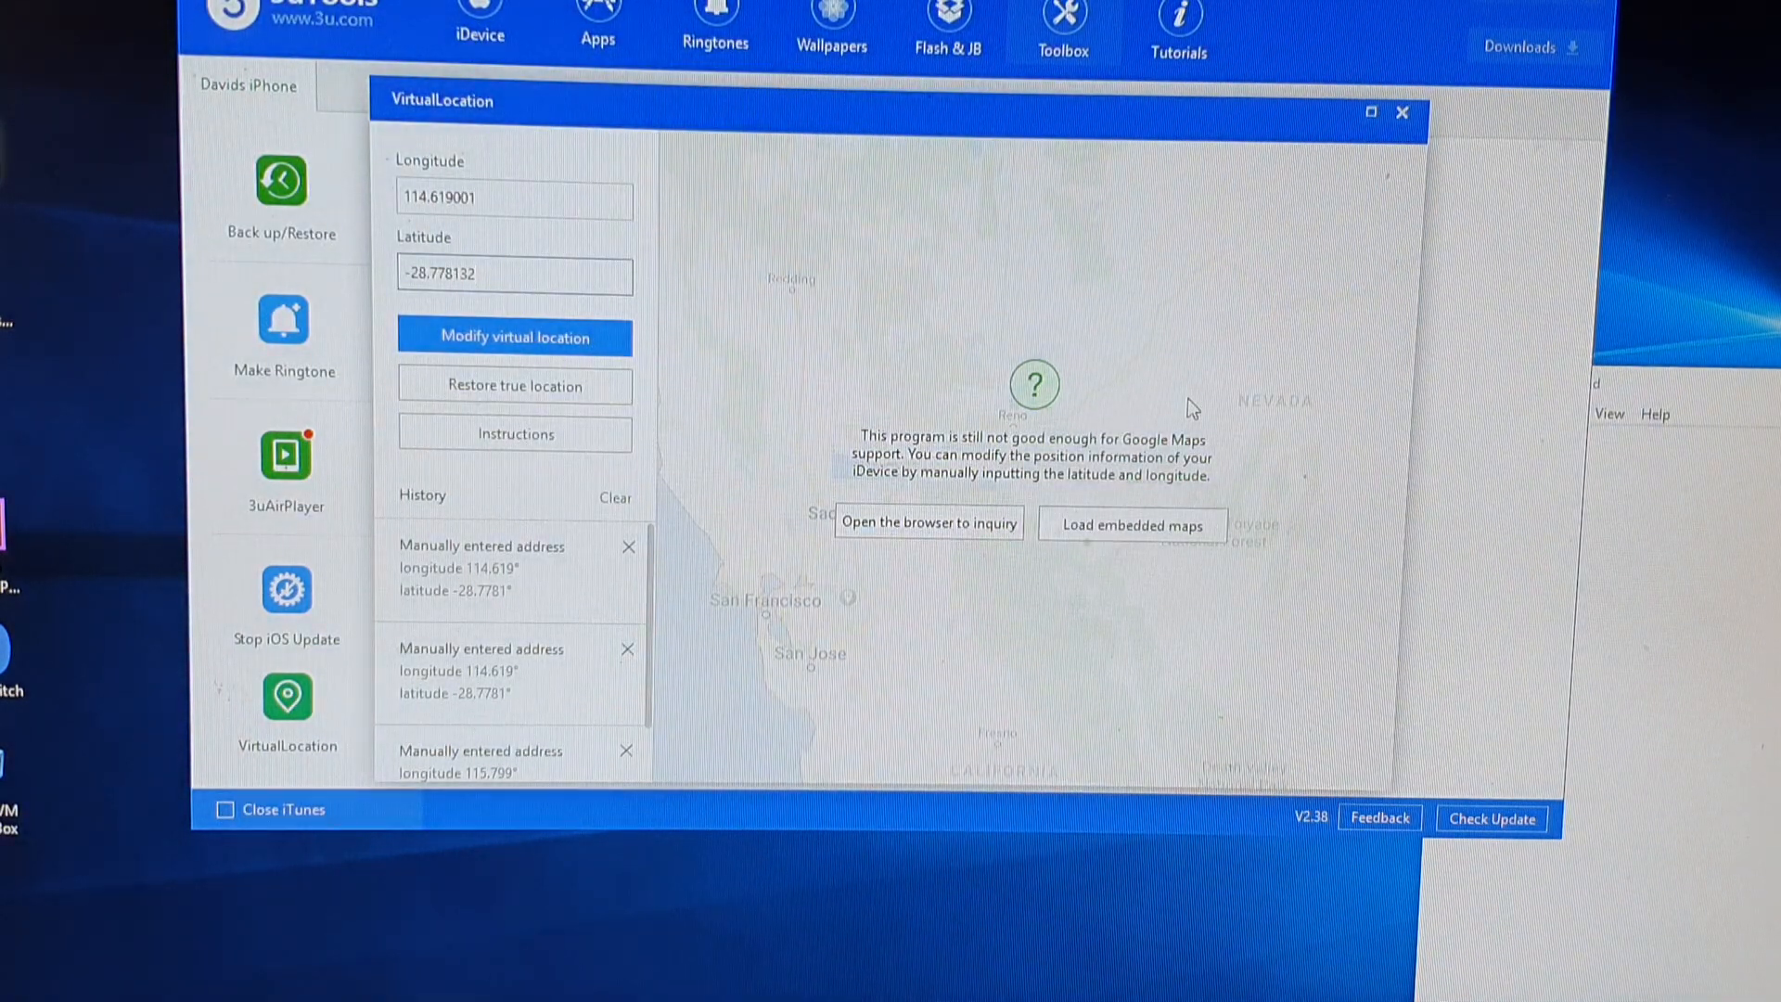
Step: Restore the iPhone's true location and confirm the reboot
left_click(514, 275)
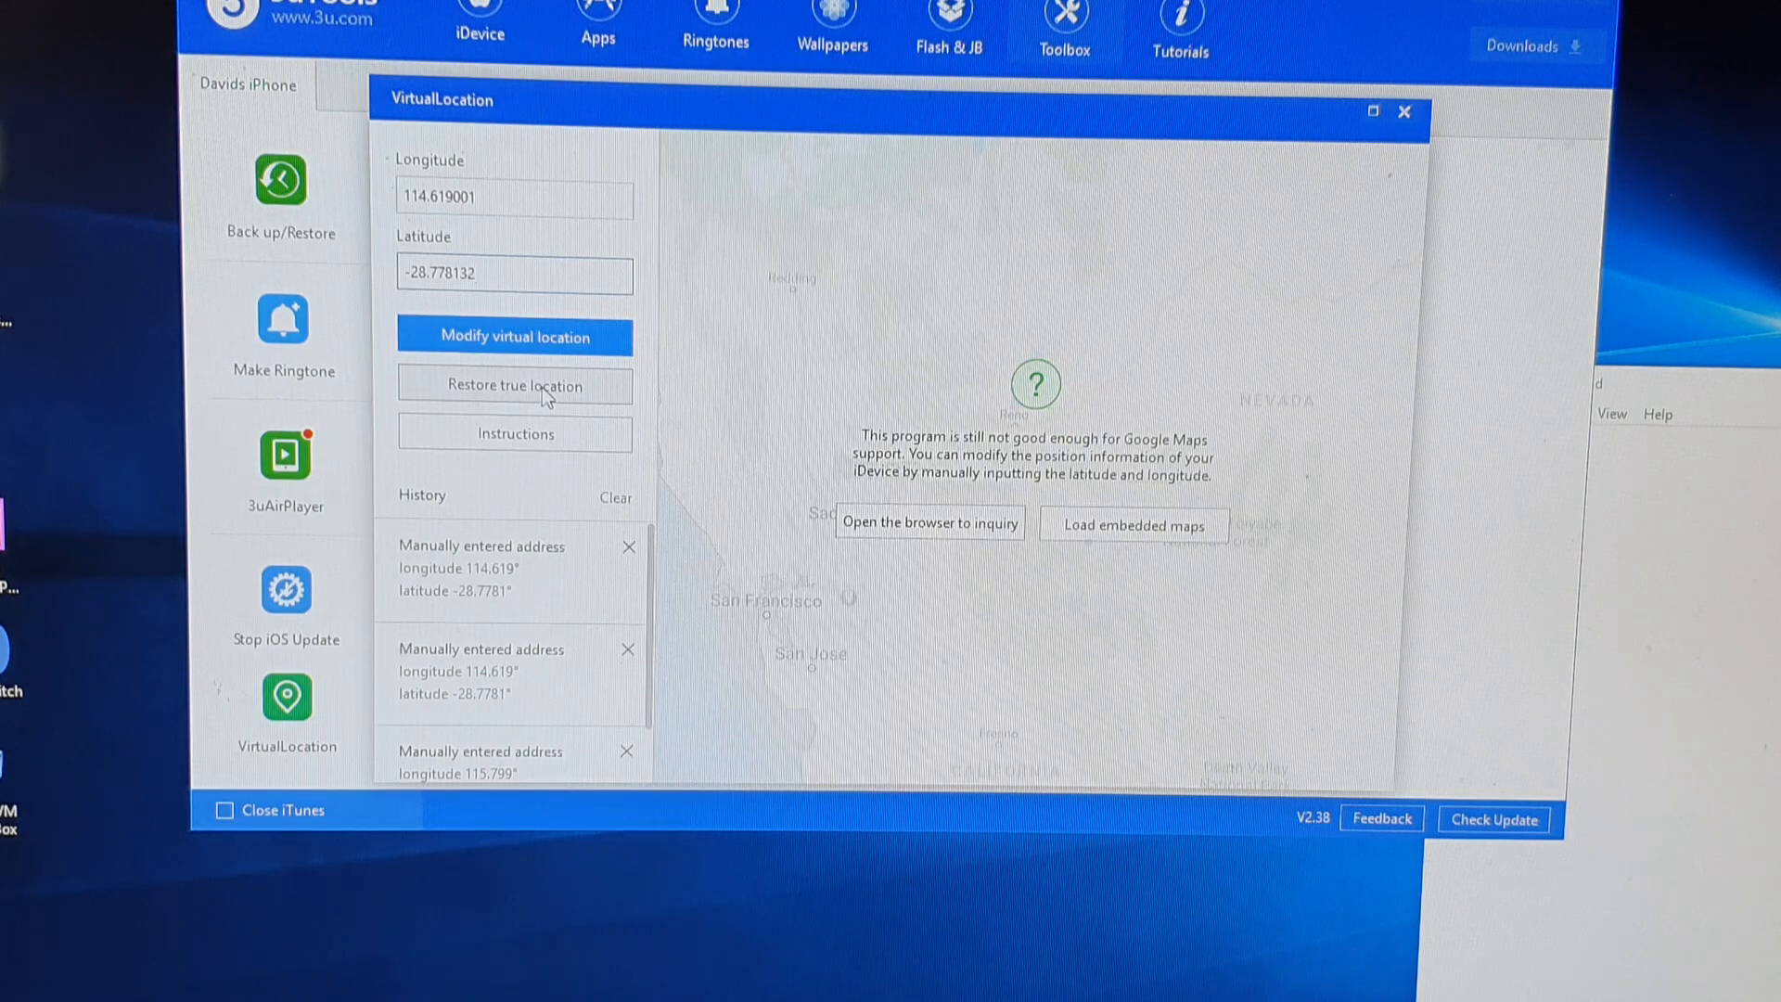
left_click(514, 386)
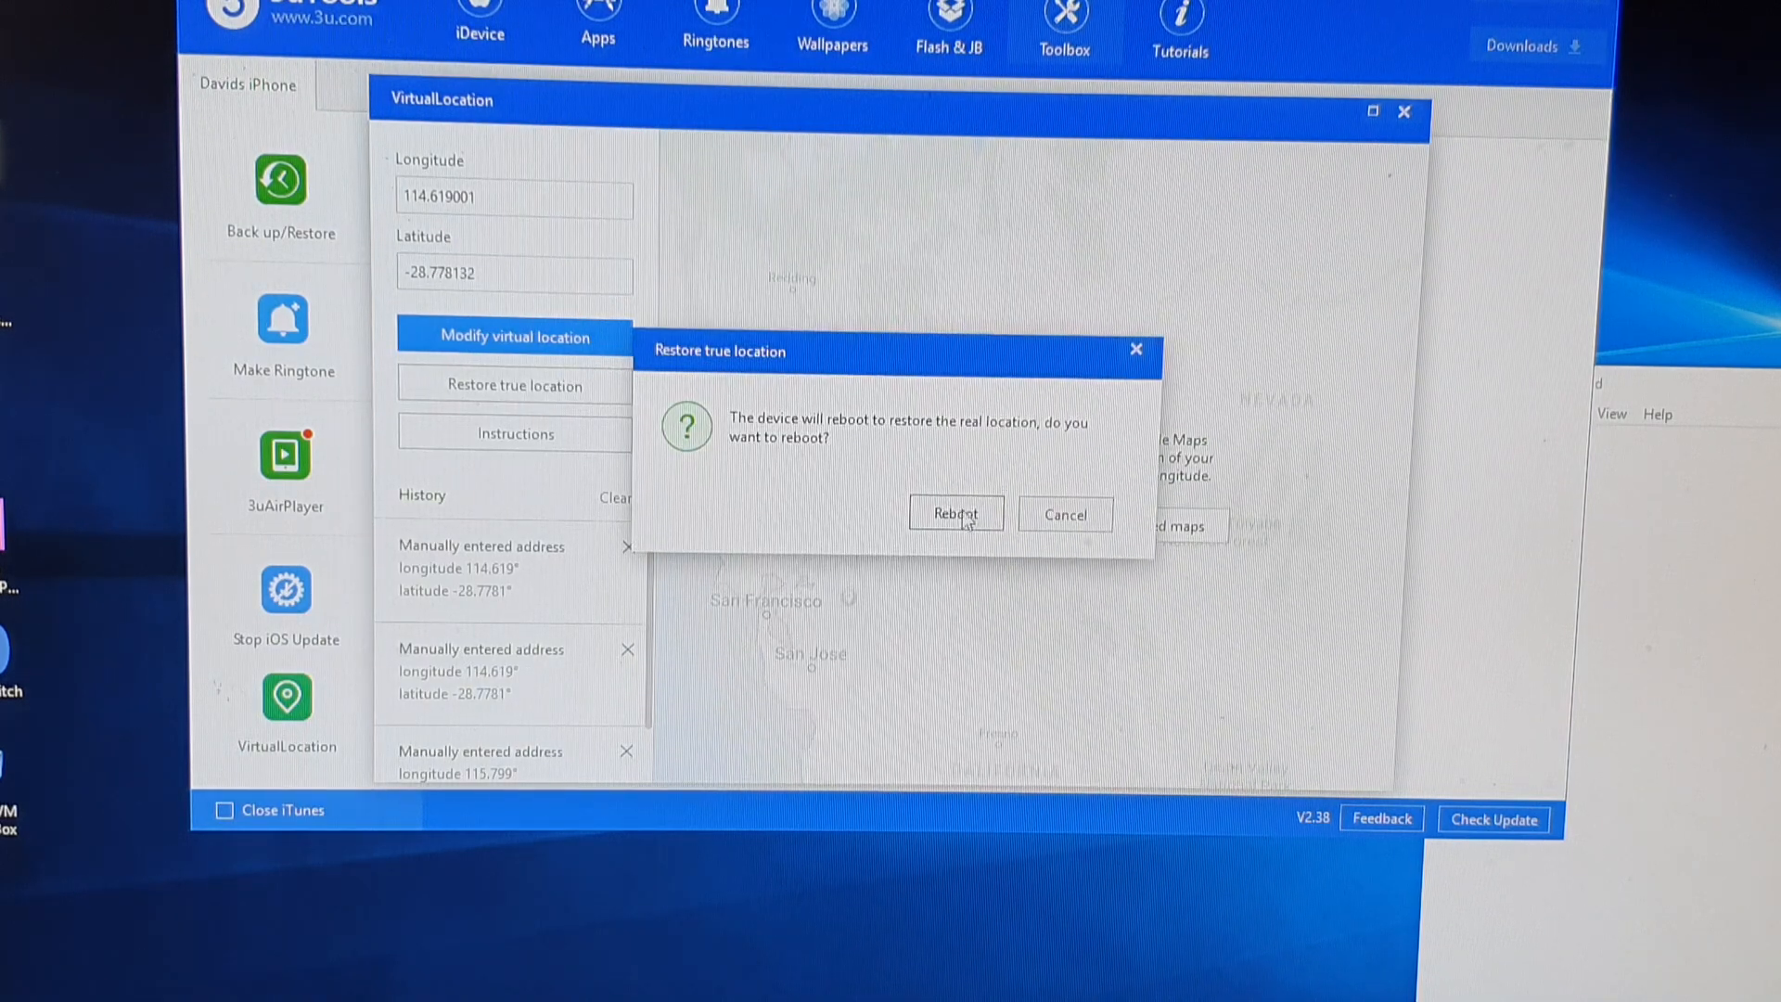
left_click(956, 514)
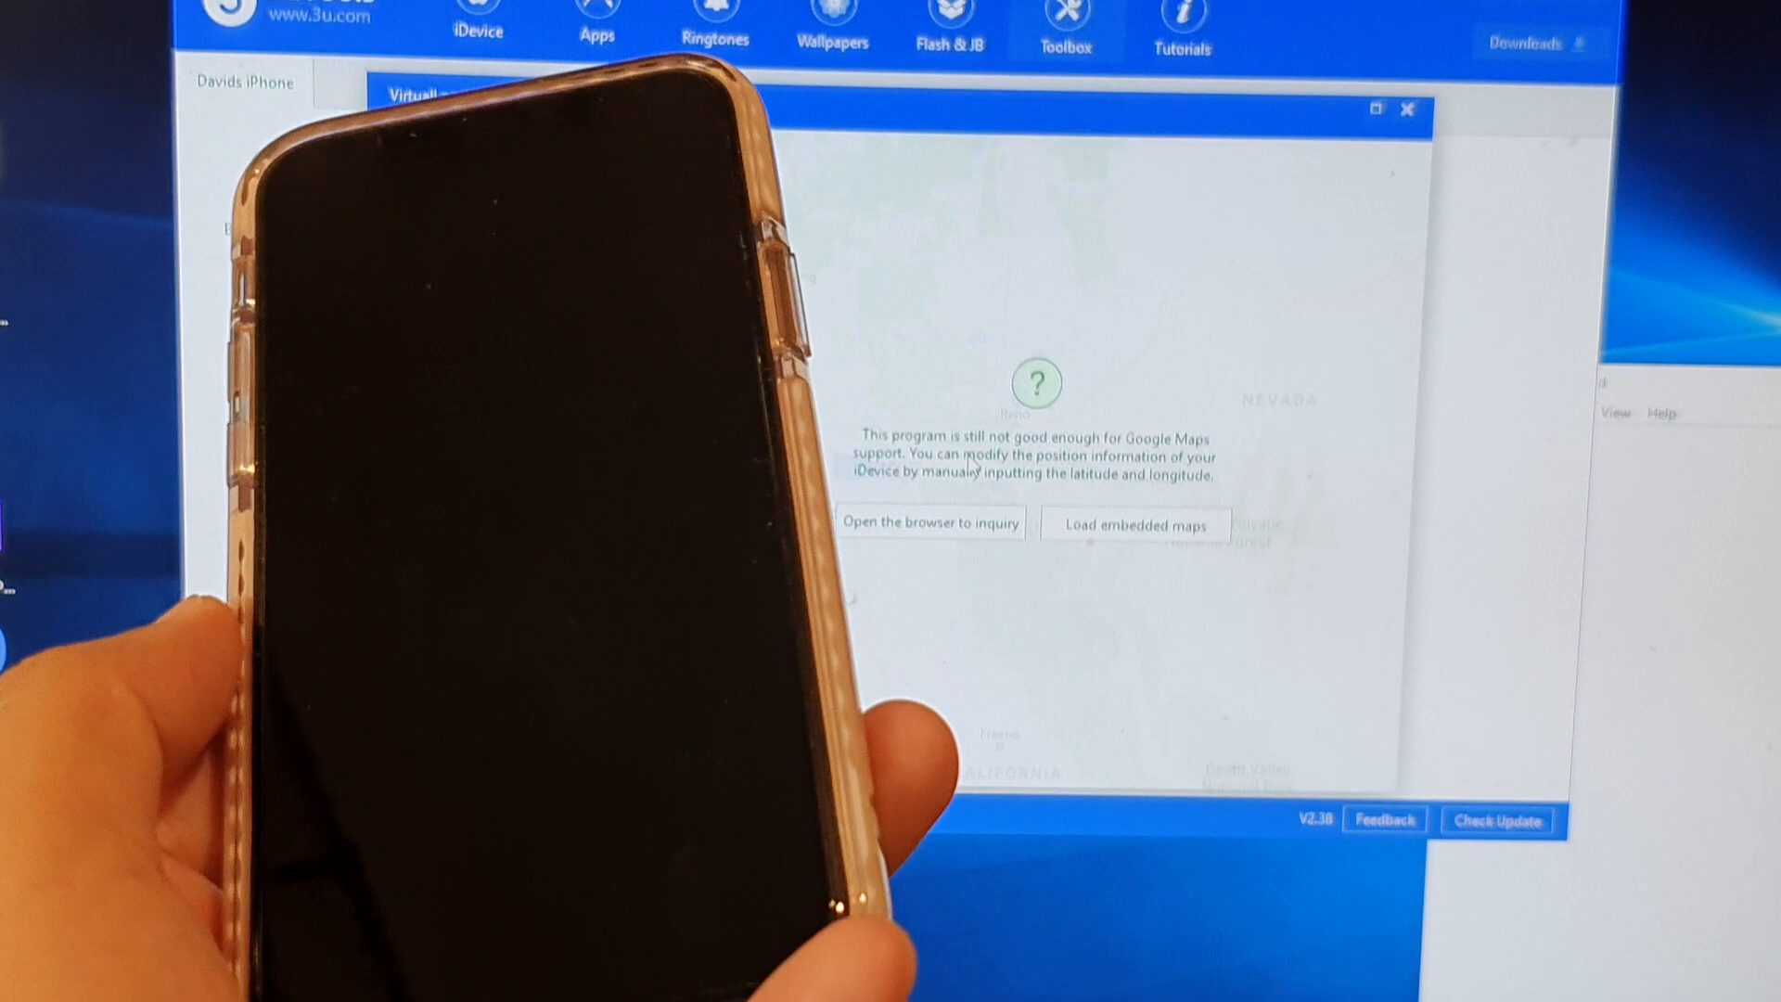